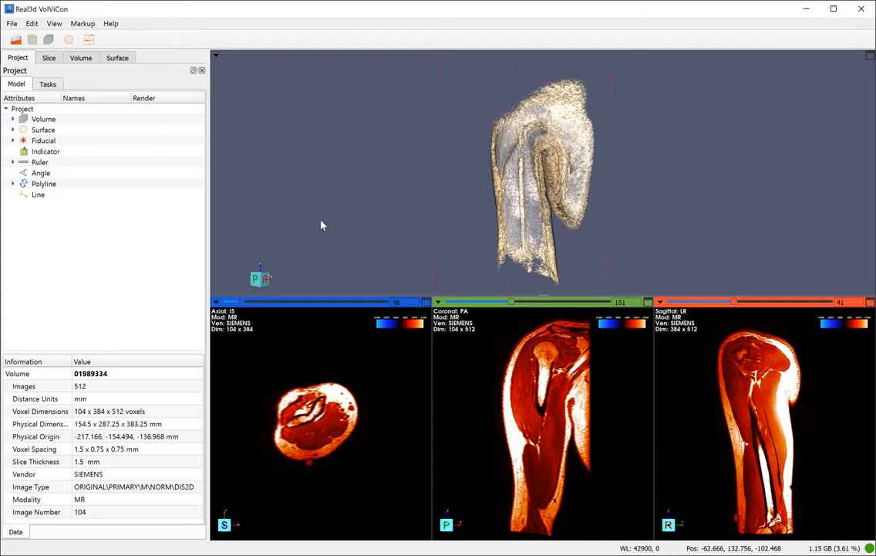
mouse_move(249, 215)
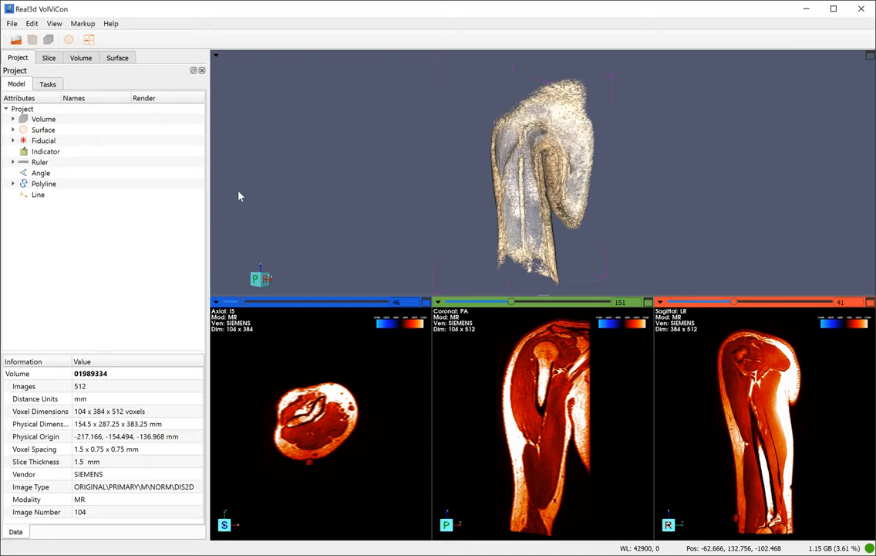
mouse_move(227, 189)
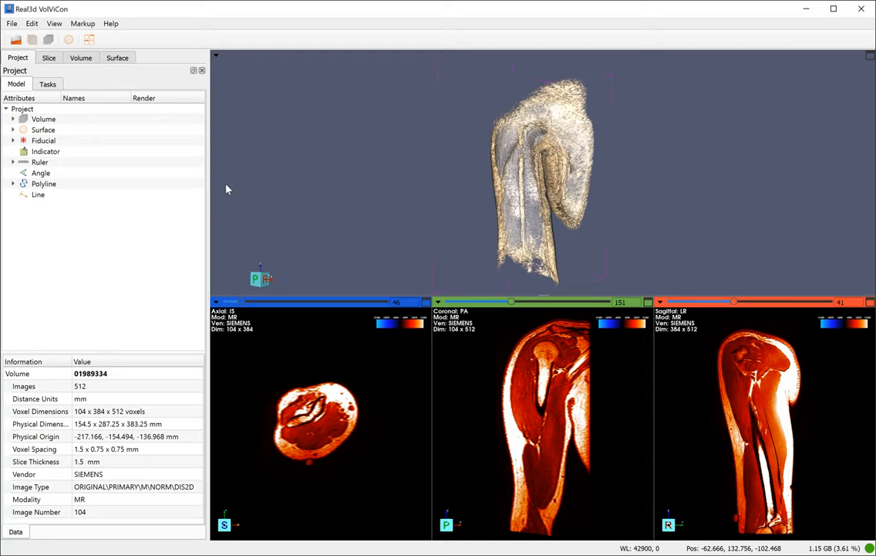
mouse_move(233, 174)
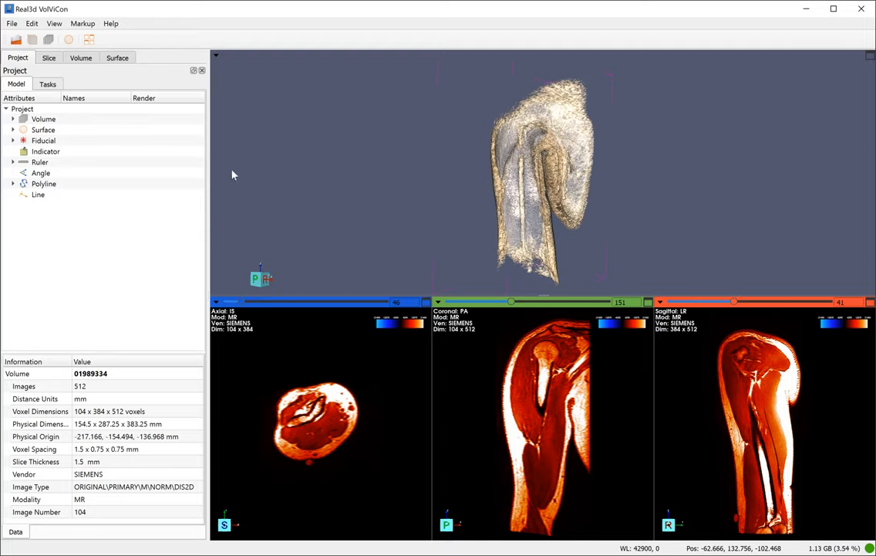
mouse_move(220, 186)
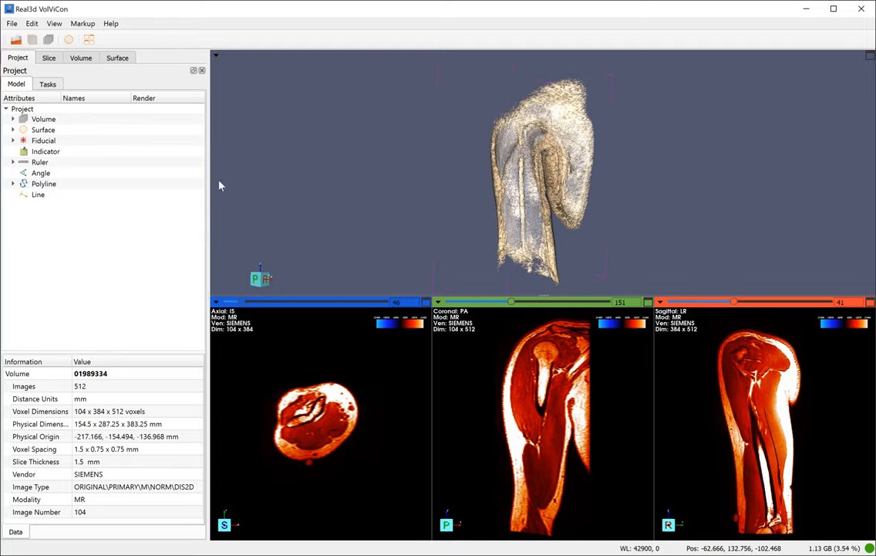
mouse_move(12, 24)
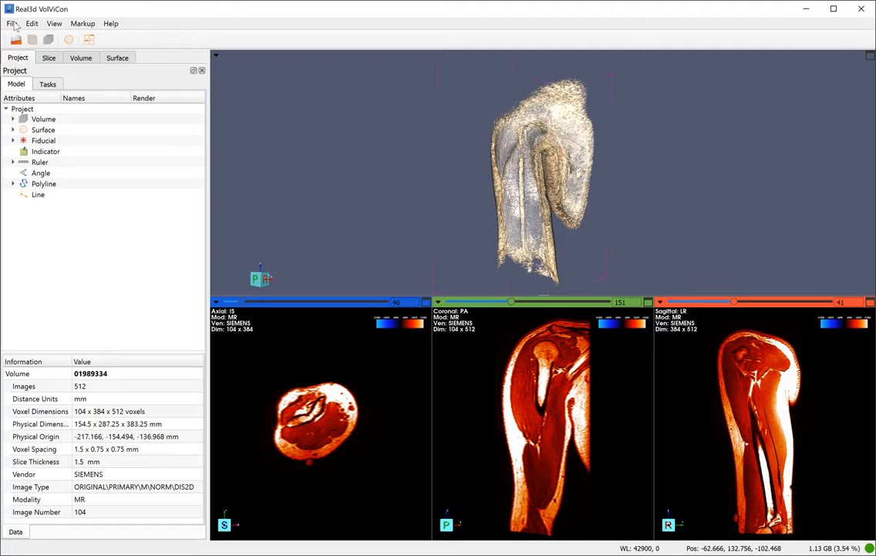
- Browse the File, editing and Markup menus and the Volume and Surface settings tabs
click(12, 23)
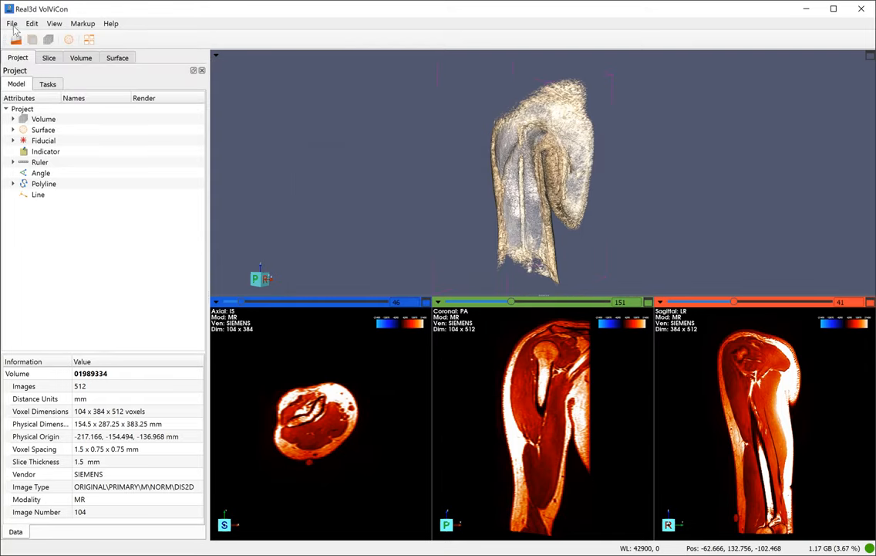
click(12, 23)
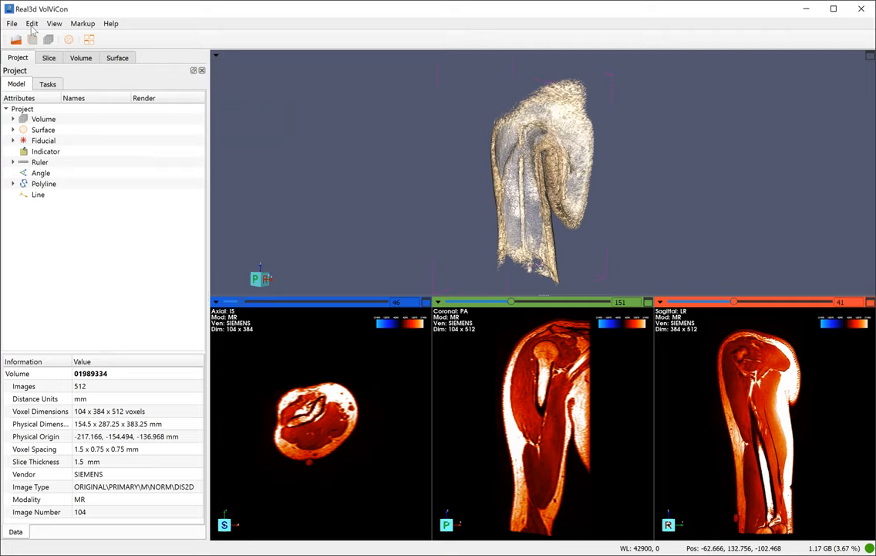
click(31, 23)
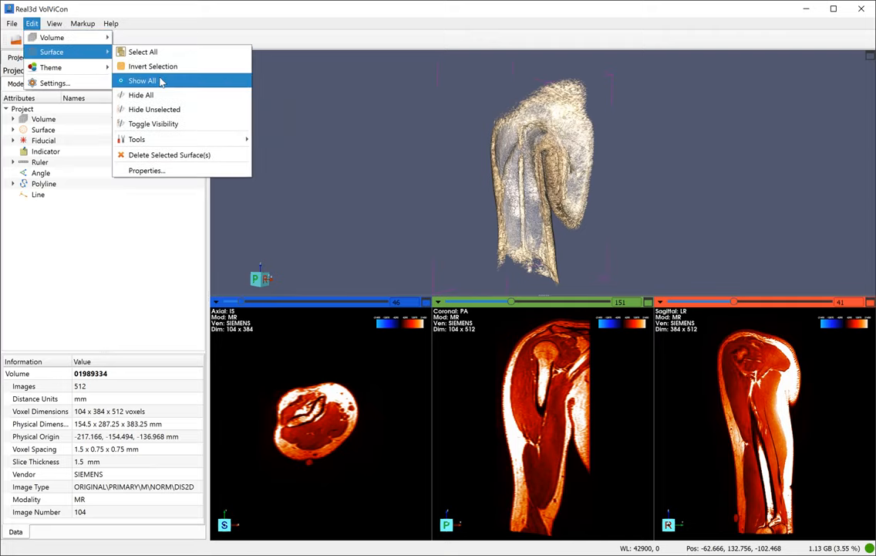
click(54, 23)
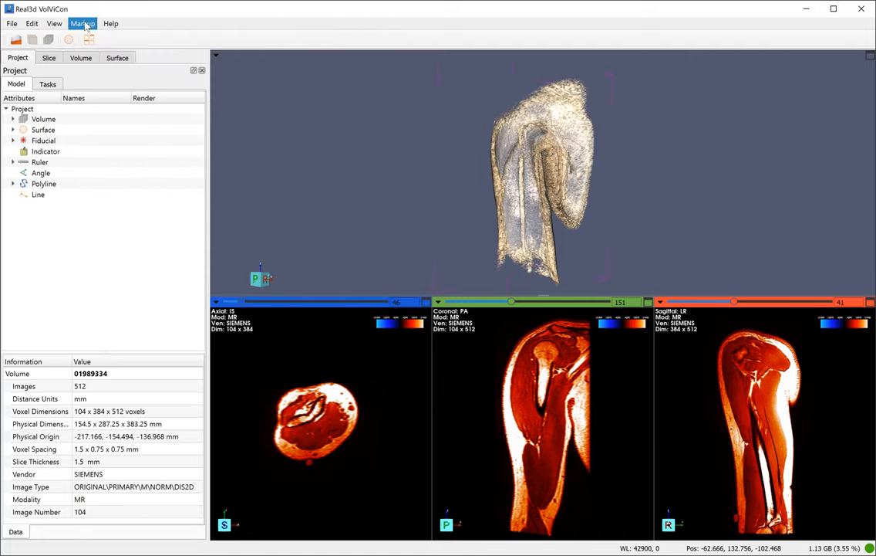
click(82, 23)
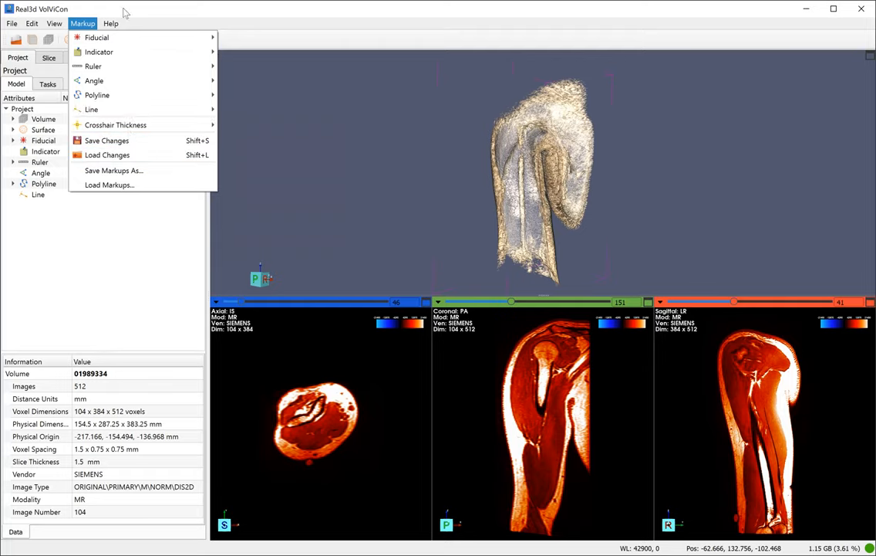
click(48, 57)
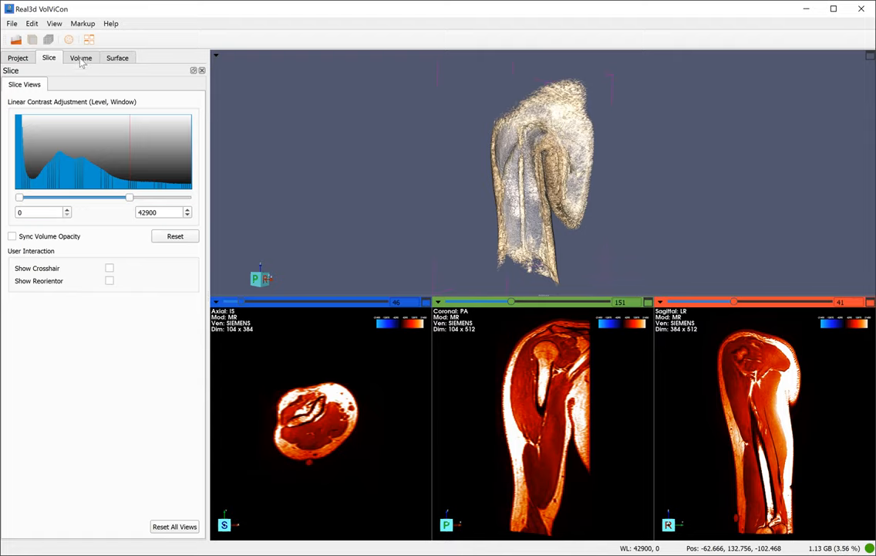
click(81, 57)
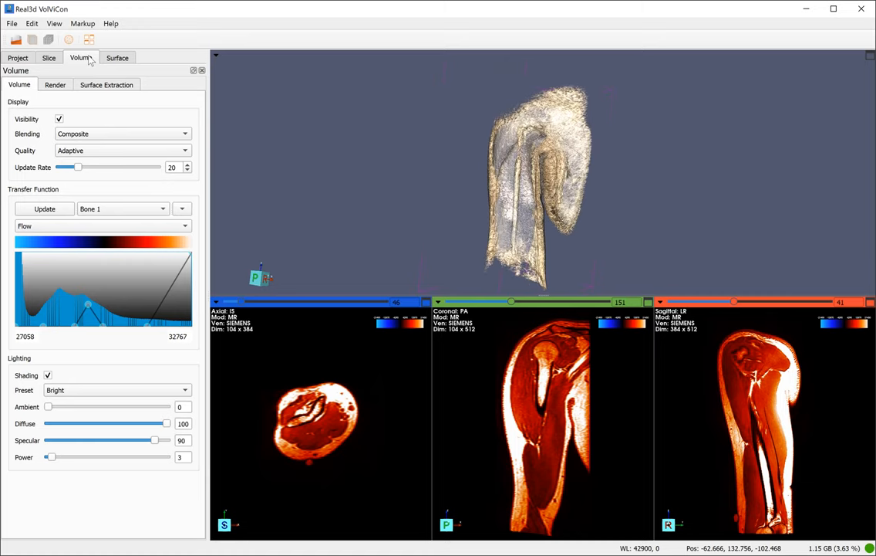
click(117, 57)
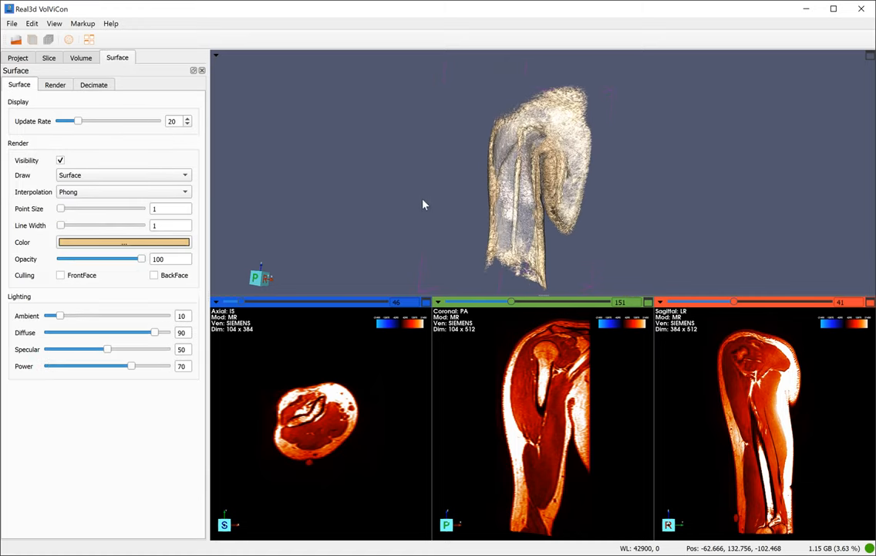
click(18, 57)
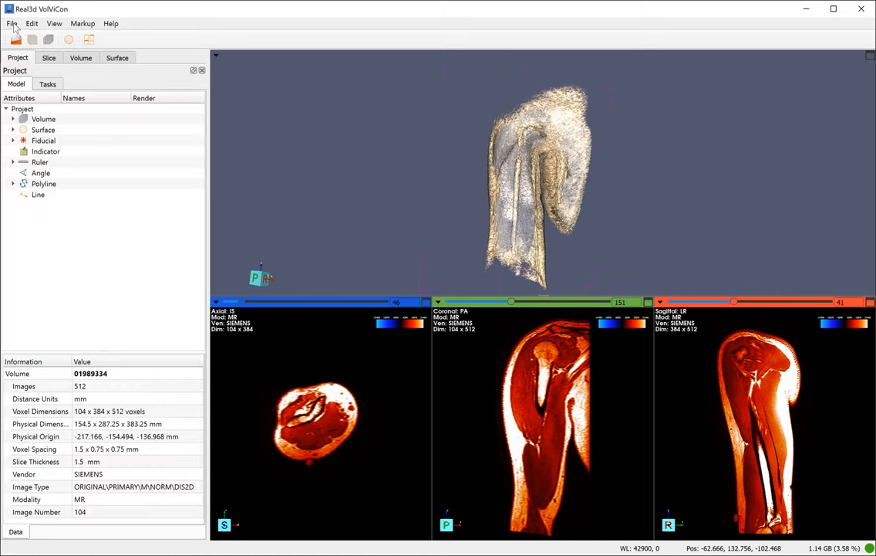
- Load the CT FET Cerebral Natif 2 skull scan, make it active, then reactivate the MR arm
click(12, 23)
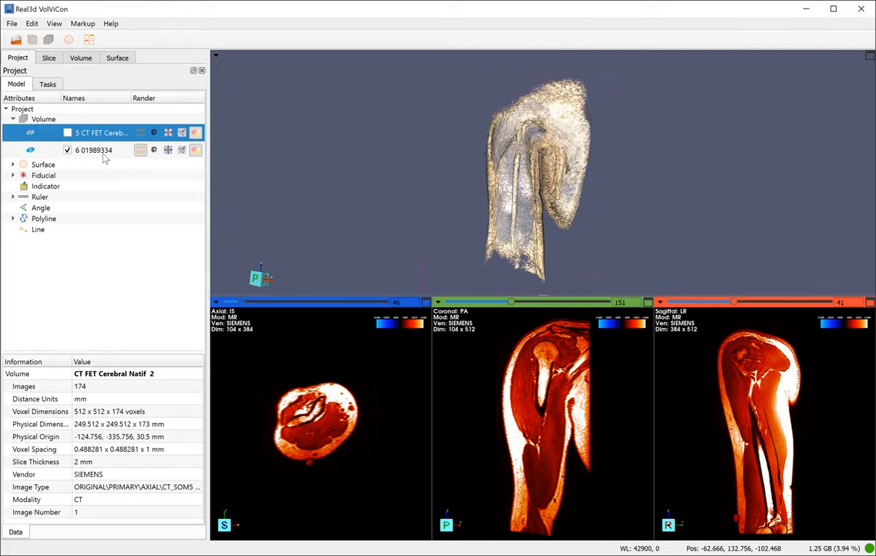
right_click(93, 149)
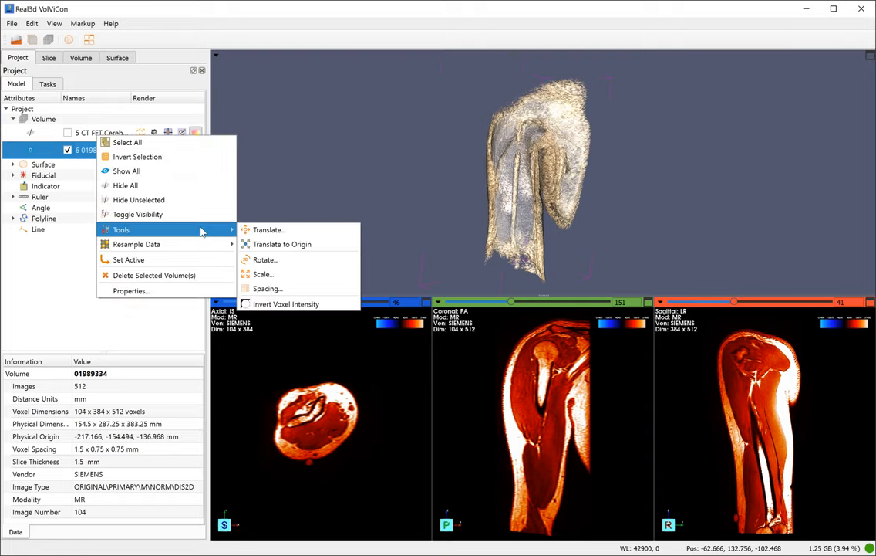
mouse_move(287, 303)
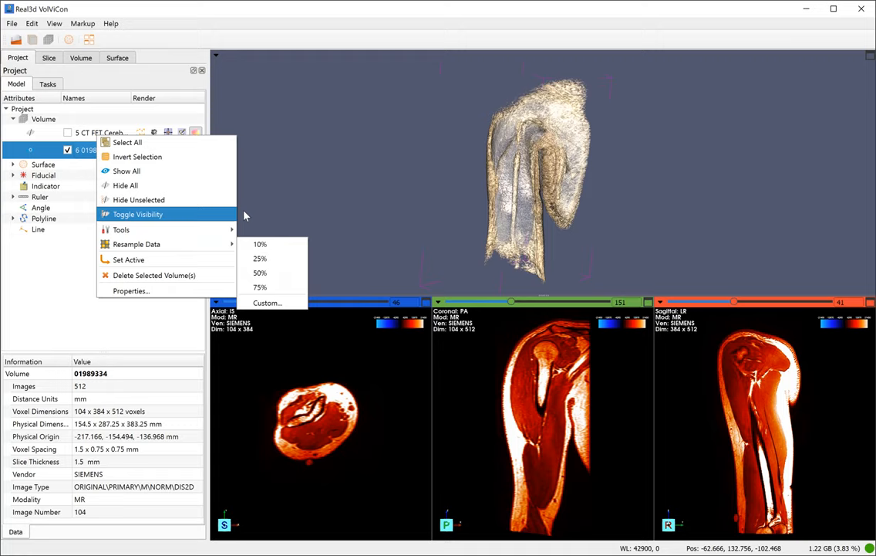
click(137, 213)
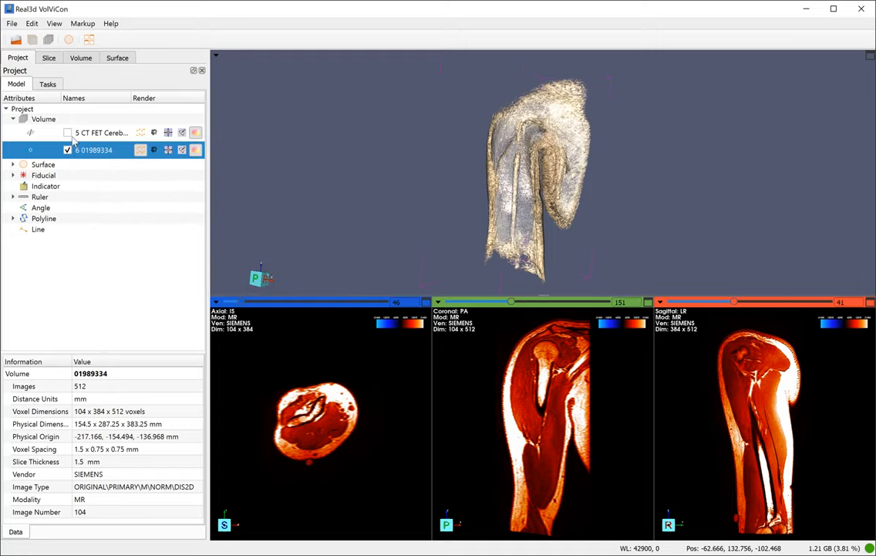
right_click(100, 132)
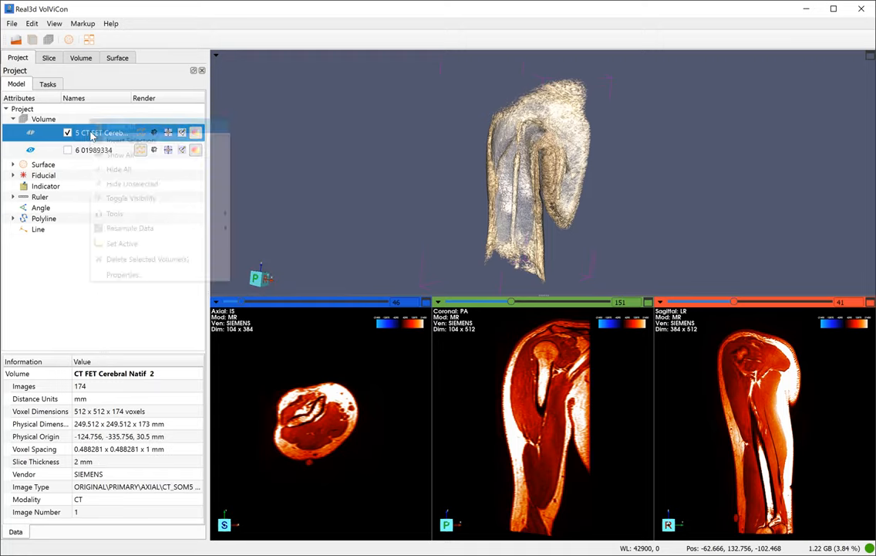
click(122, 243)
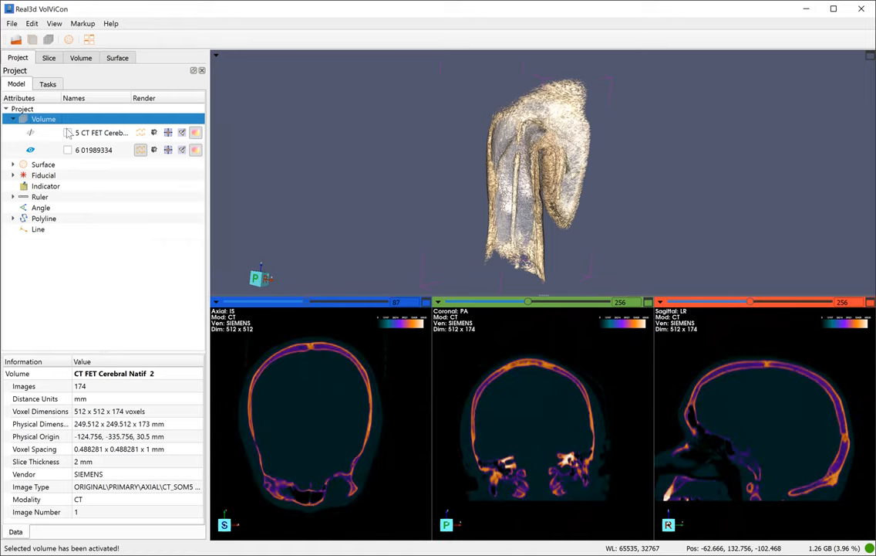
right_click(92, 150)
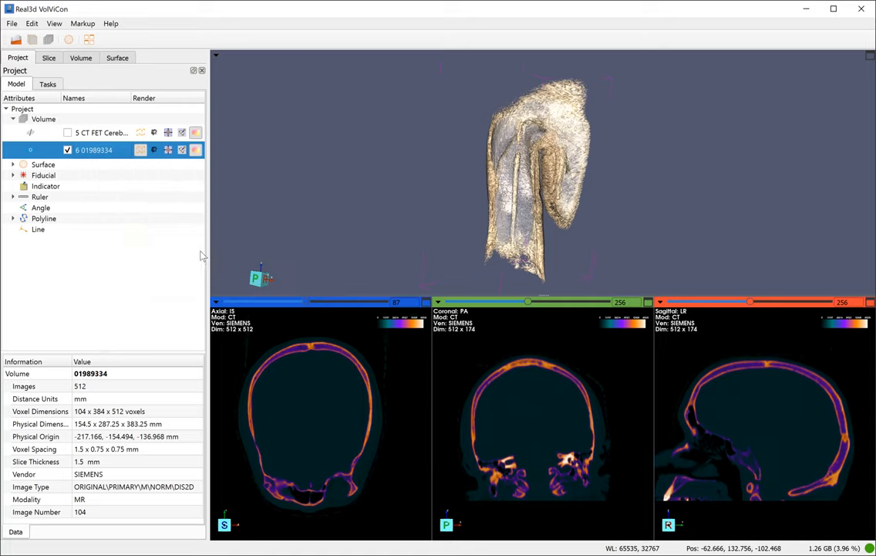
click(43, 118)
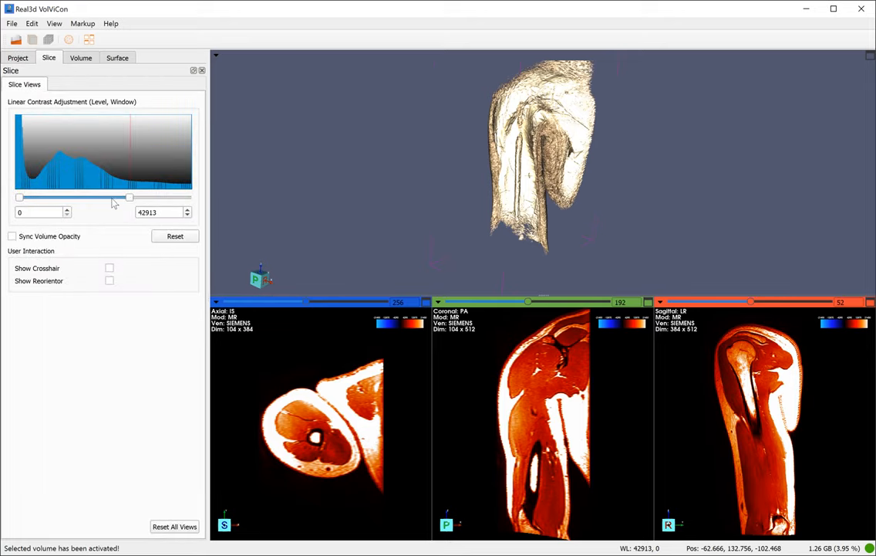
- Widen the MR arm slice contrast window to about 38481
drag(19, 197, 44, 197)
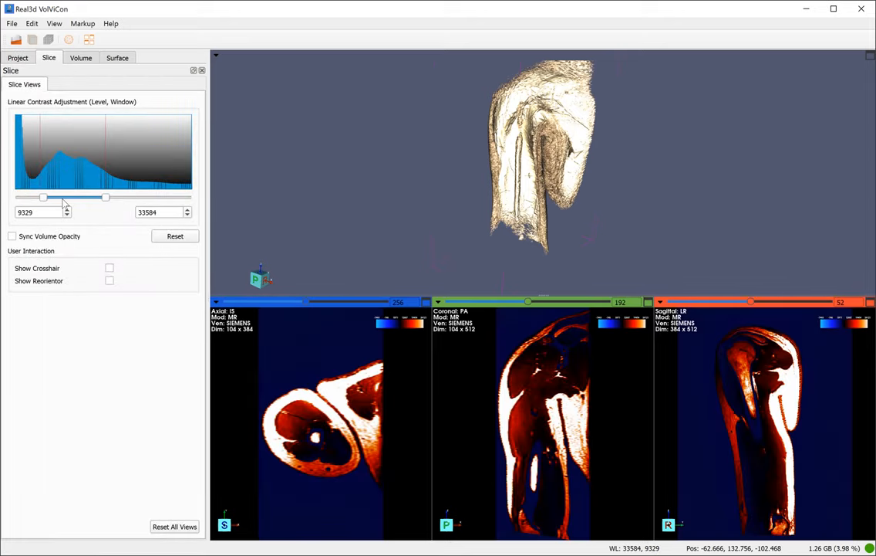
drag(43, 197, 20, 197)
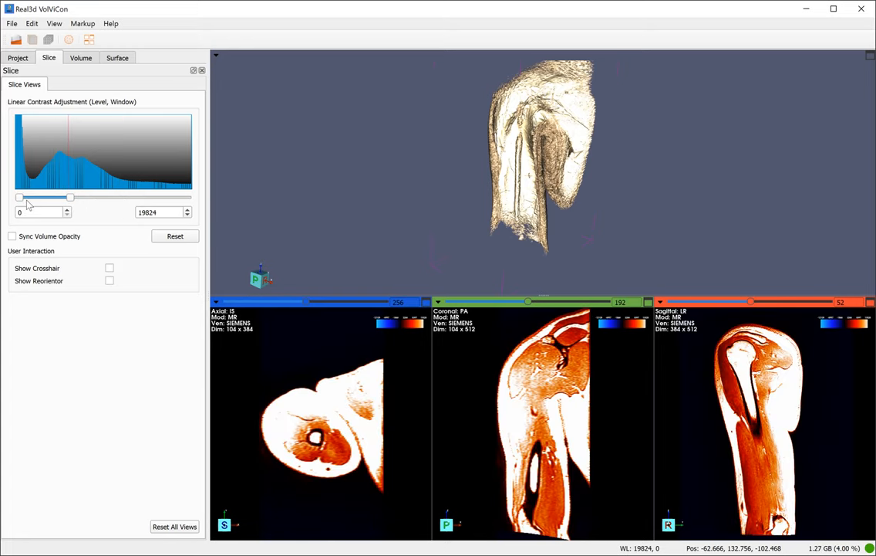
drag(70, 196, 110, 196)
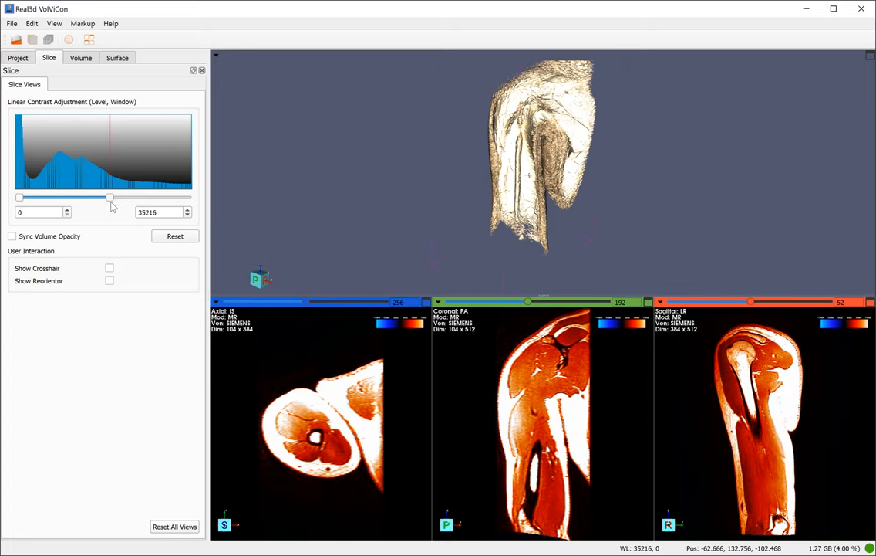
drag(109, 196, 113, 197)
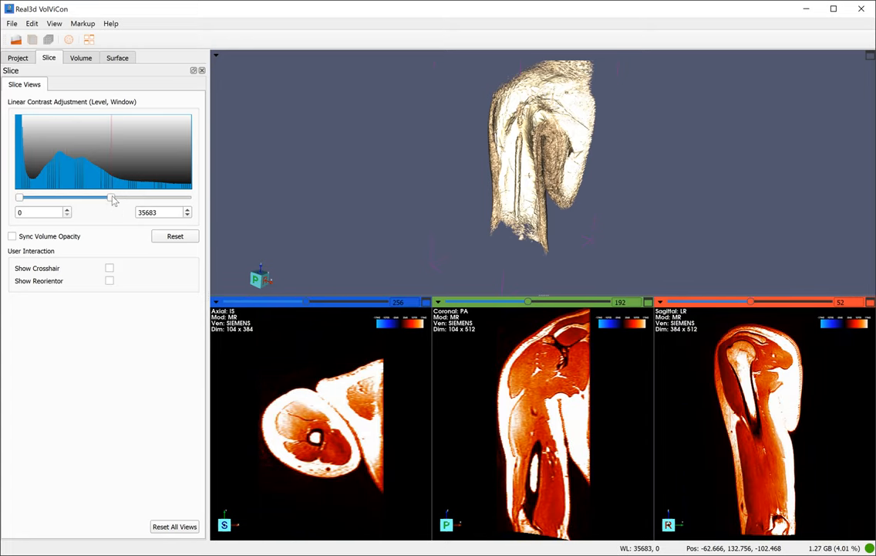
drag(113, 197, 119, 197)
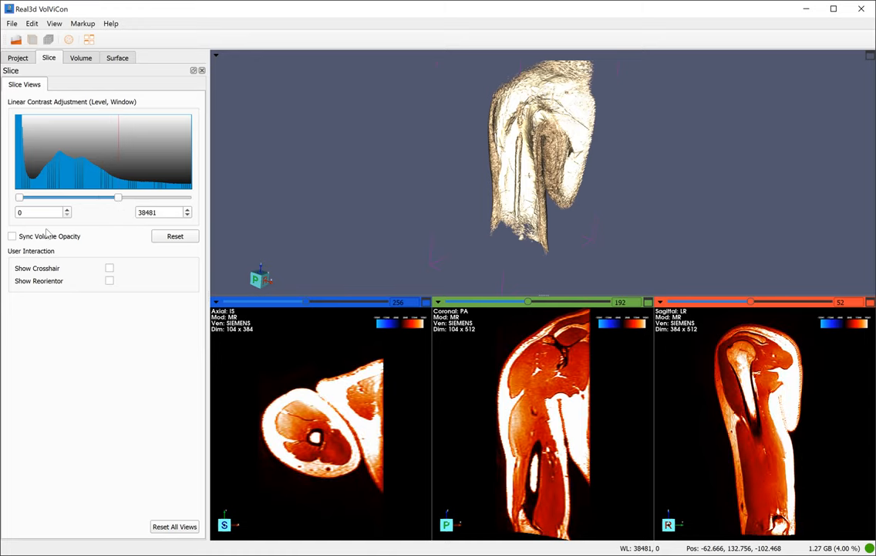
- Enable Sync Volume Opacity and widen the contrast window to about 42446
click(11, 236)
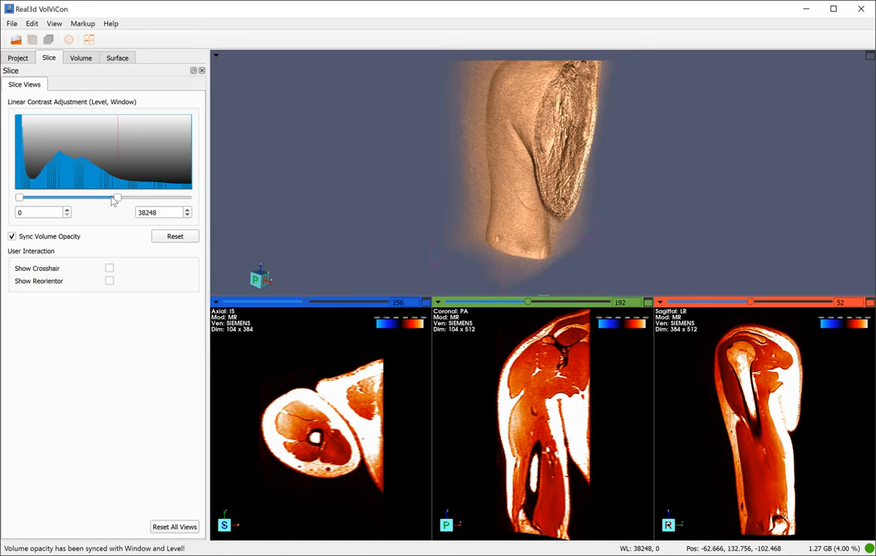
drag(115, 198, 128, 198)
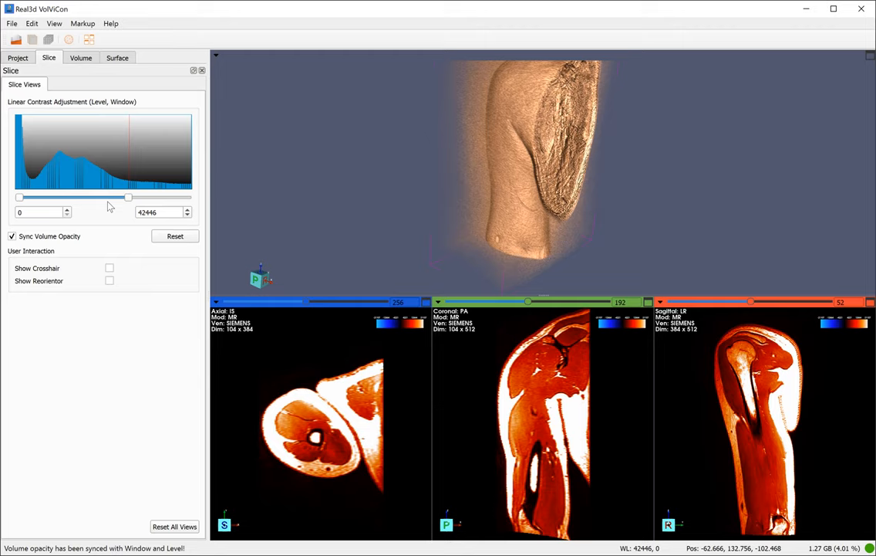
drag(128, 197, 110, 197)
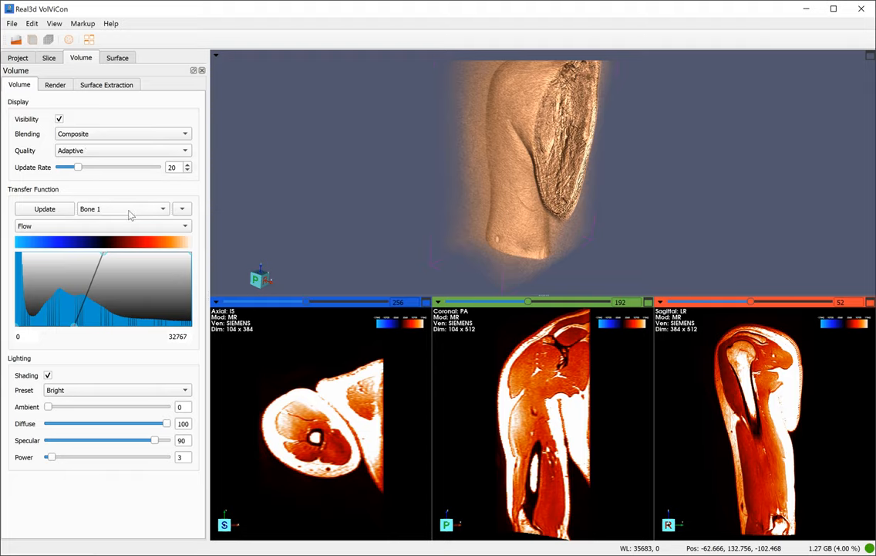
mouse_move(368, 162)
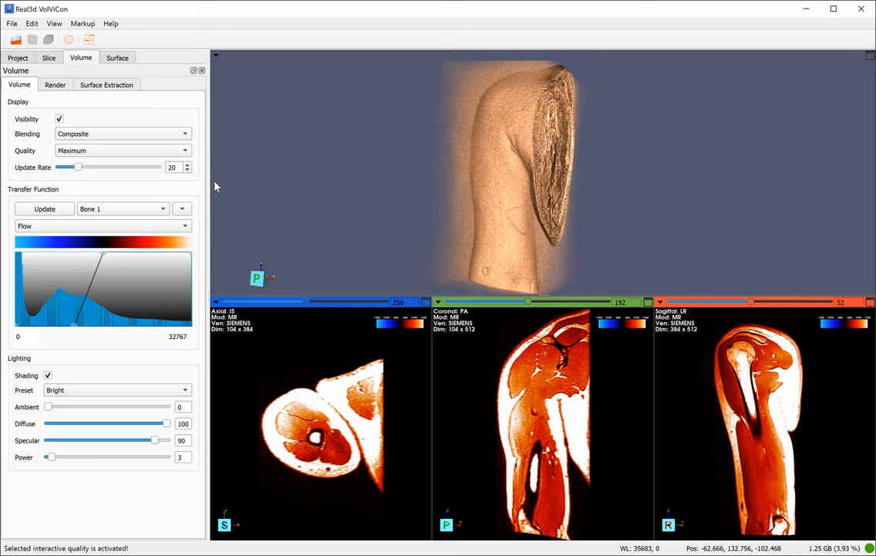
- Switch rendering quality to adaptive and try the CT Bone 2, then Bone 1 presets
click(121, 150)
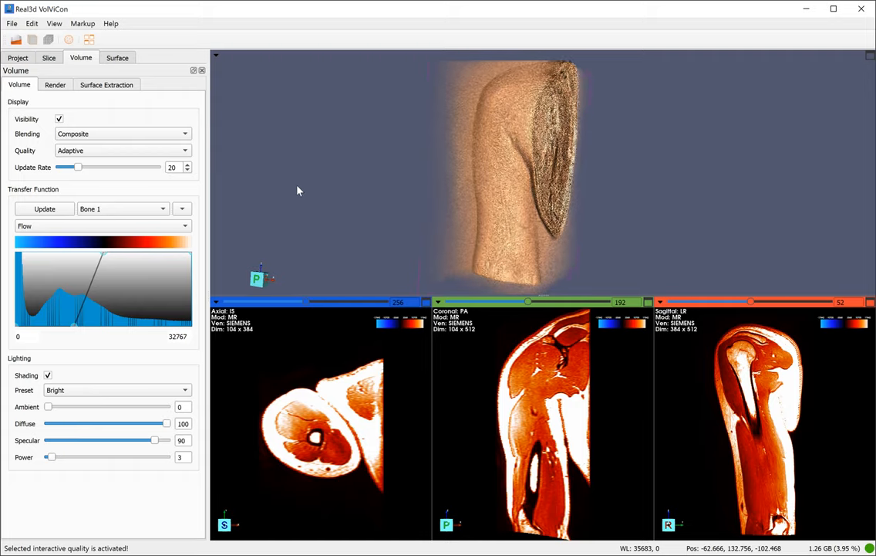
click(181, 208)
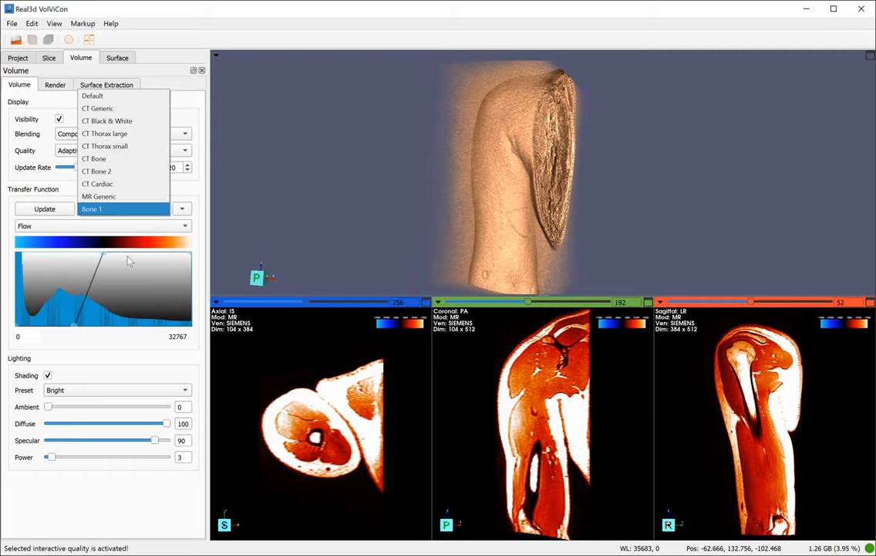
mouse_move(119, 171)
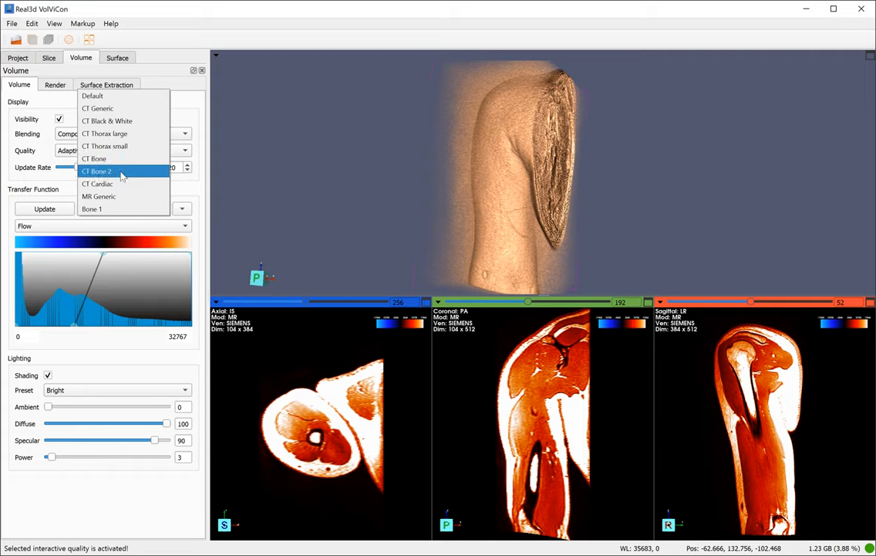
click(98, 171)
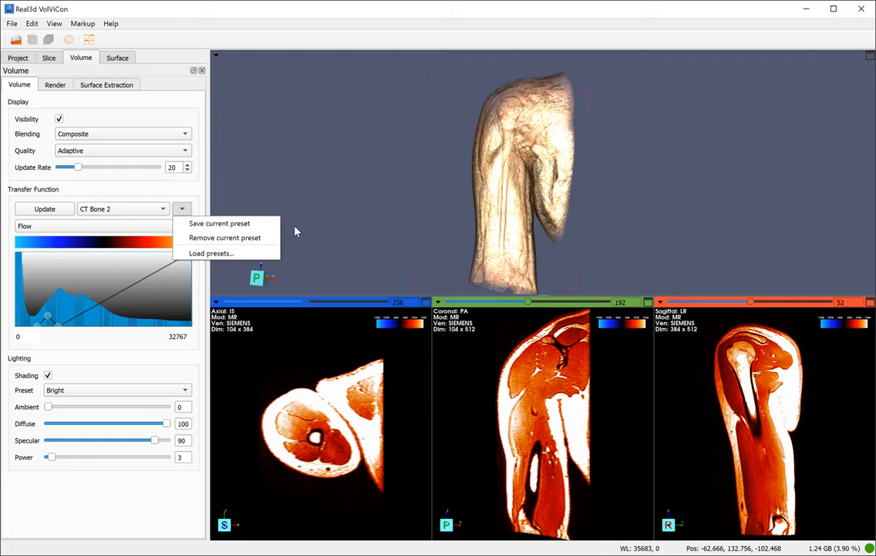
mouse_move(212, 253)
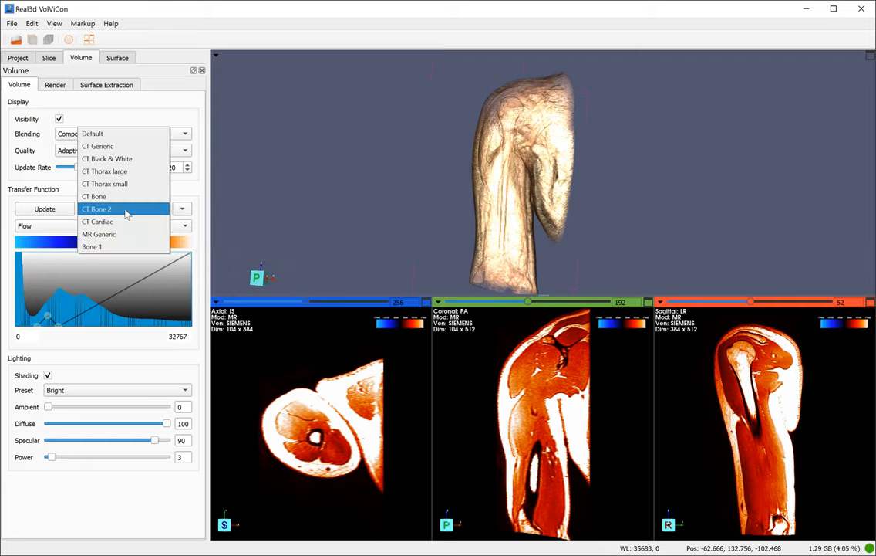
click(92, 246)
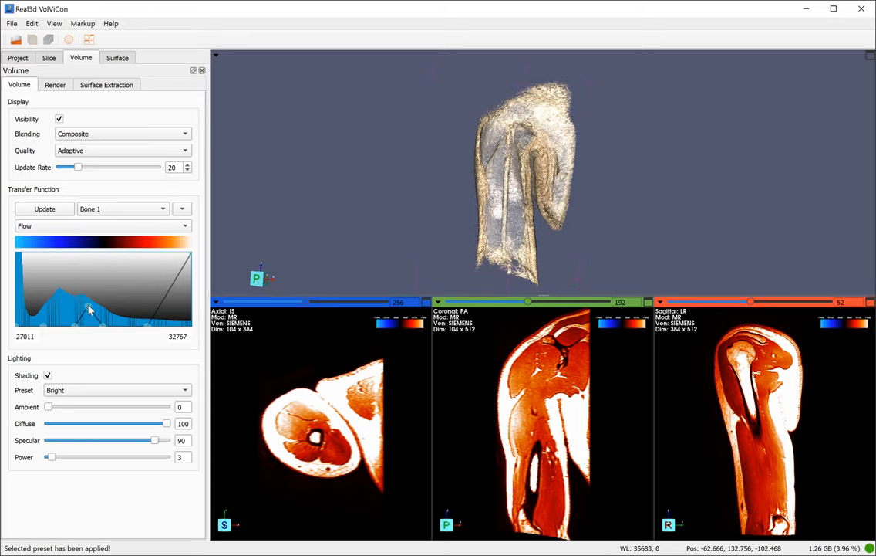
- Adjust an opacity curve node, restore Bright lighting, and show the render options
click(182, 209)
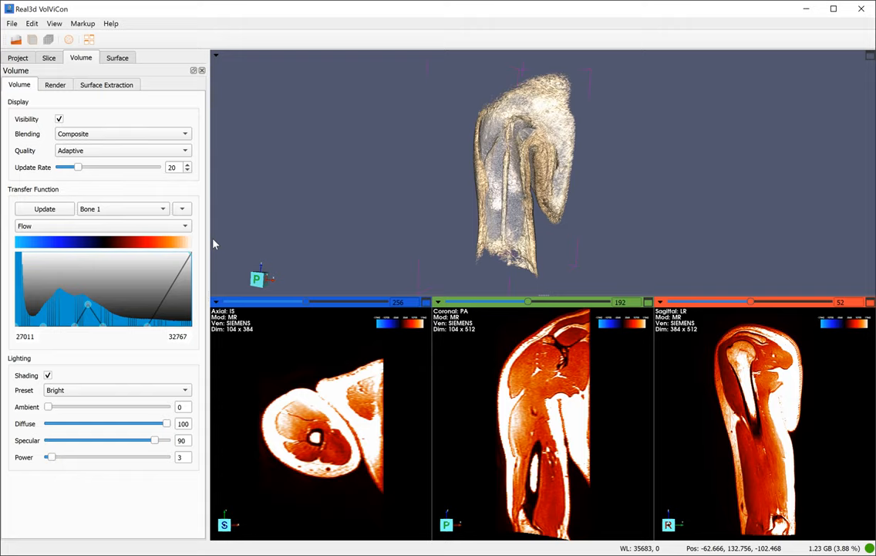
mouse_move(305, 246)
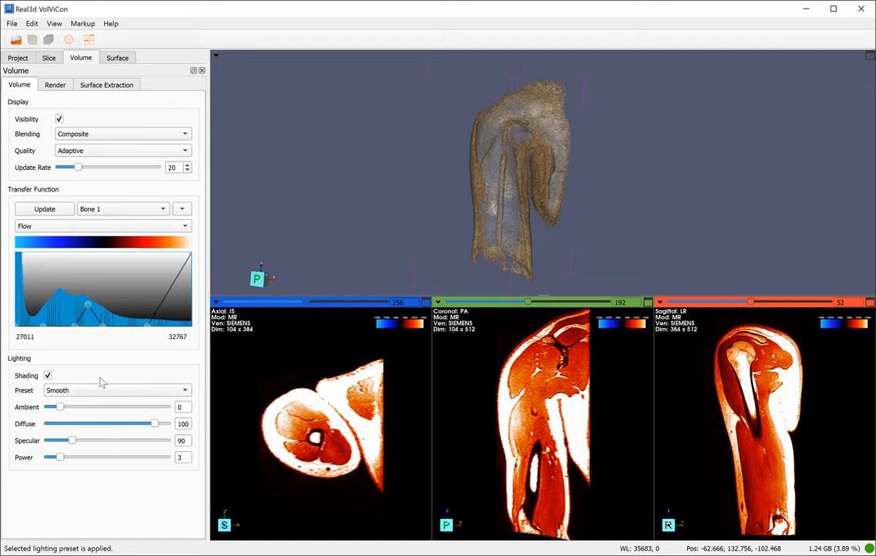
click(116, 390)
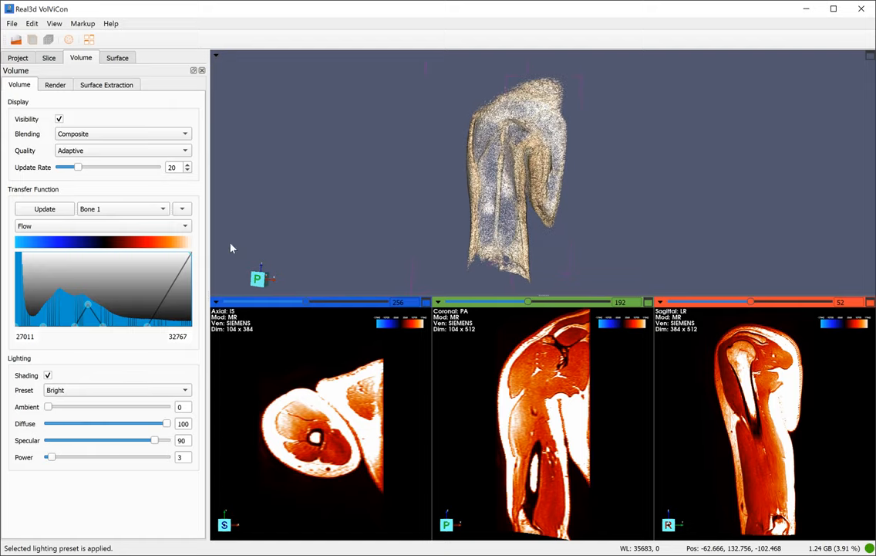
click(55, 85)
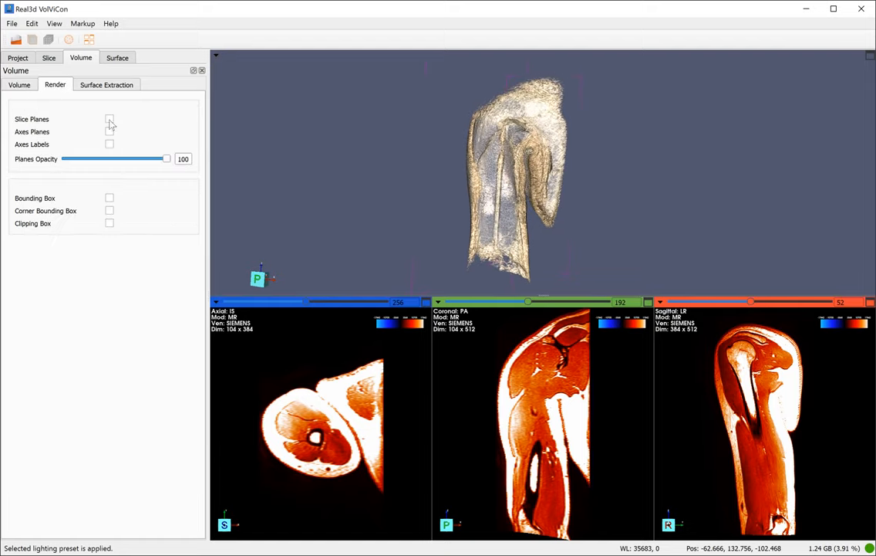
- Preview the arm iso-surface, tune the Iso threshold to about 26214, and extract it
click(110, 119)
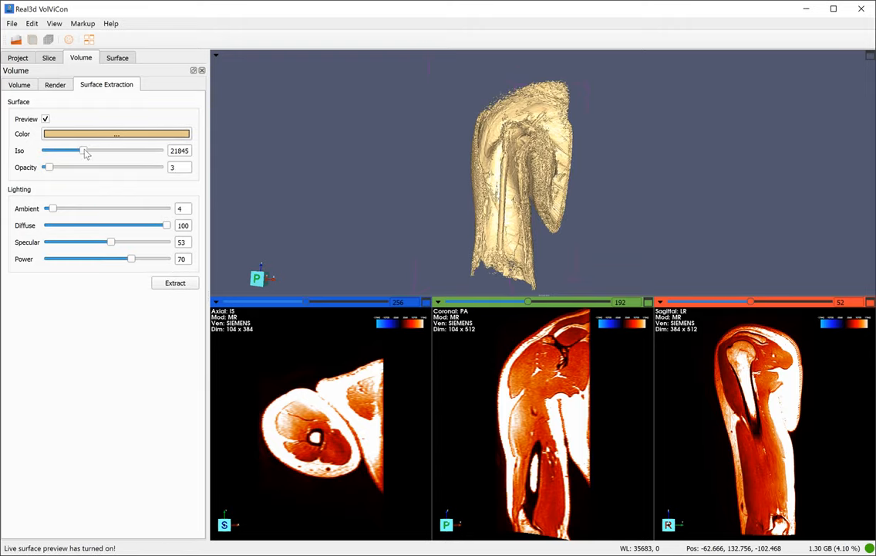
drag(84, 151, 91, 151)
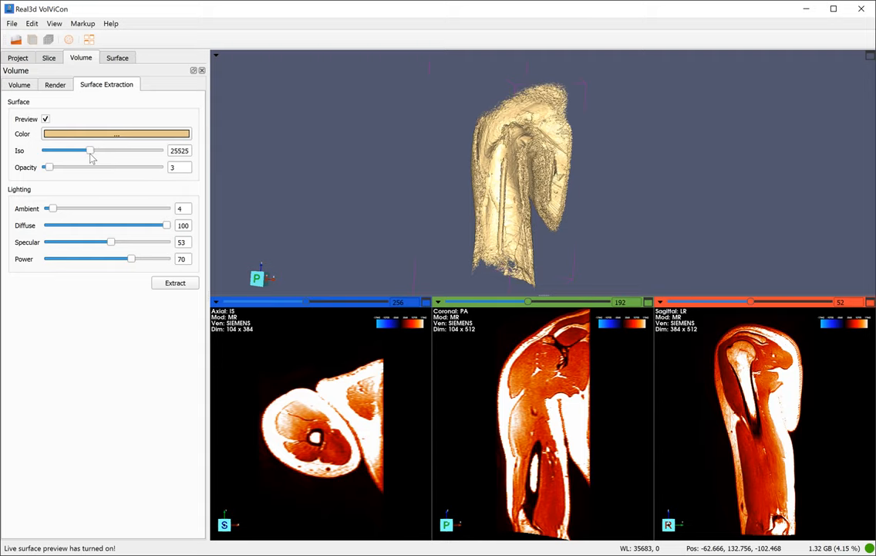
drag(91, 150, 83, 151)
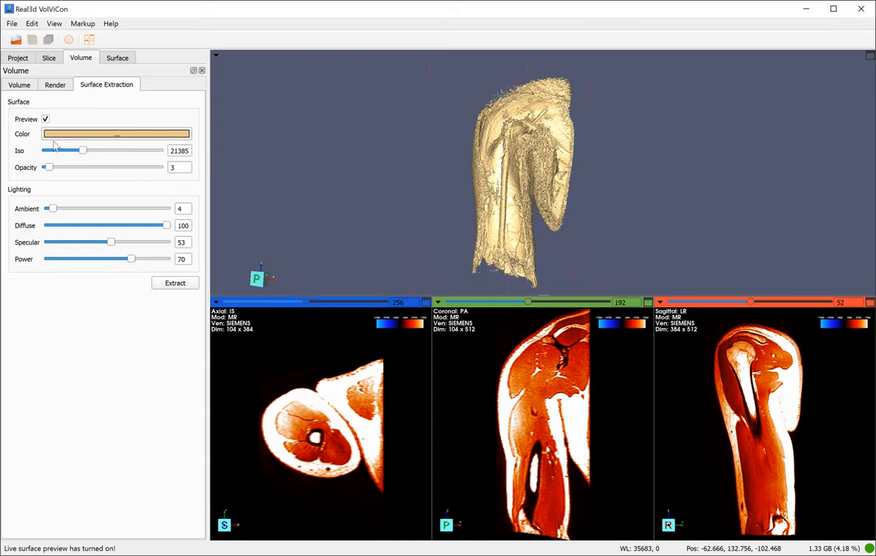
click(45, 118)
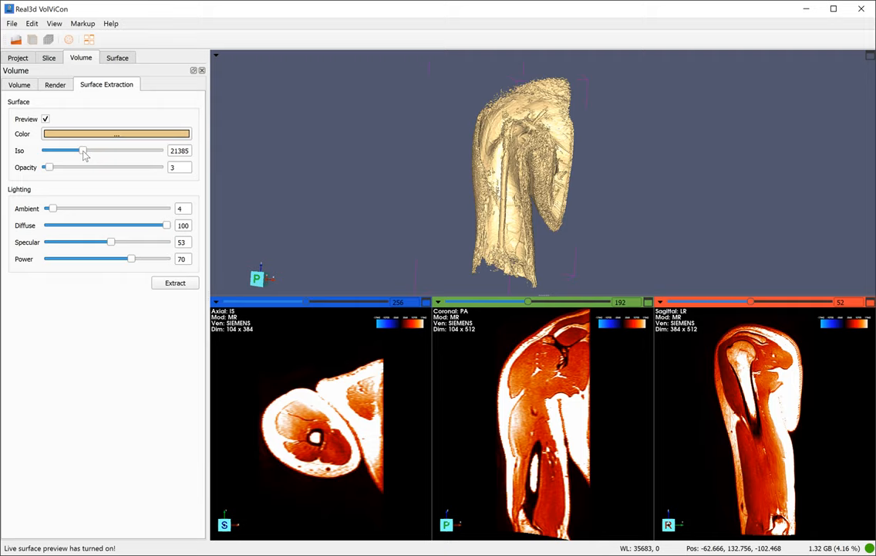
drag(84, 151, 122, 151)
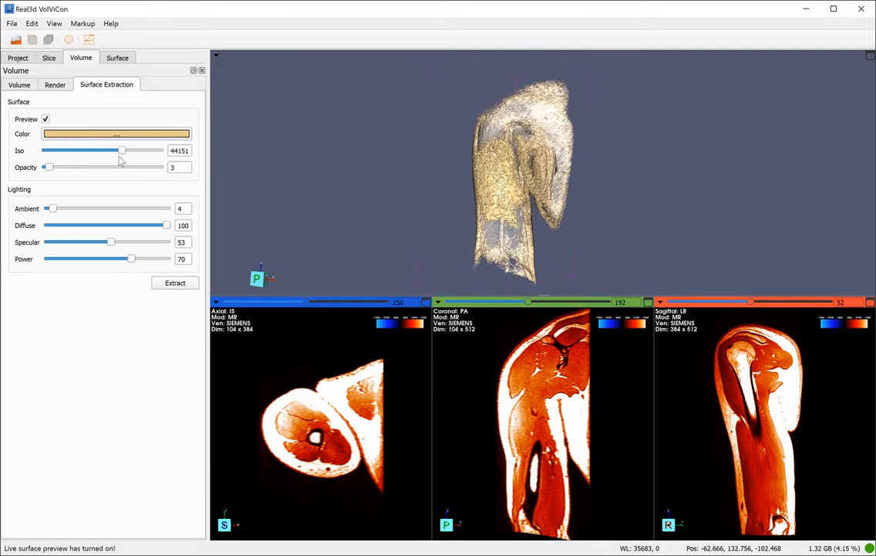
drag(122, 151, 92, 150)
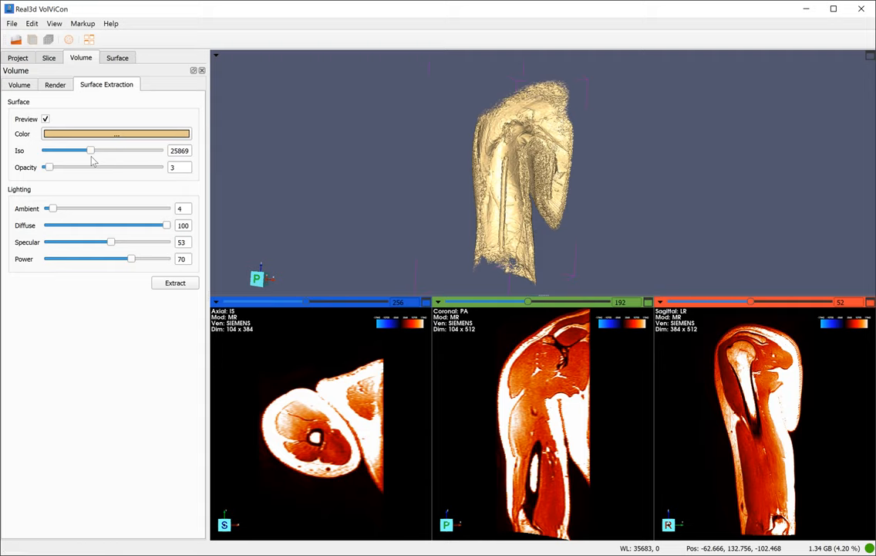
drag(91, 149, 91, 150)
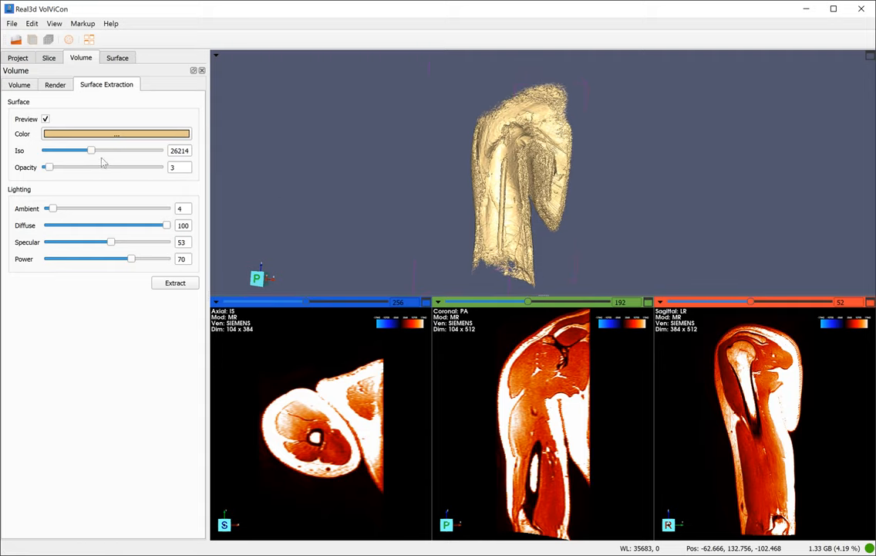
click(18, 57)
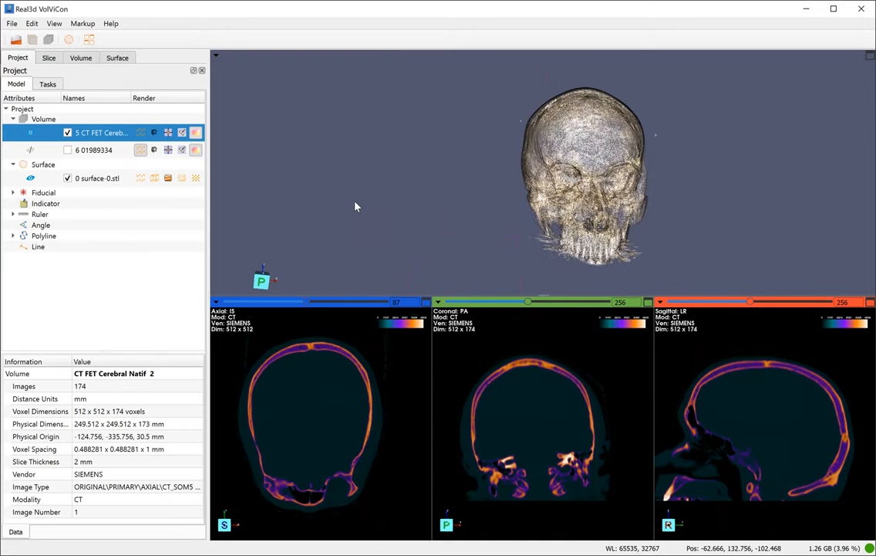
- Extract the skull surface previewed at Iso about 21845 as surface-0.stl
click(81, 57)
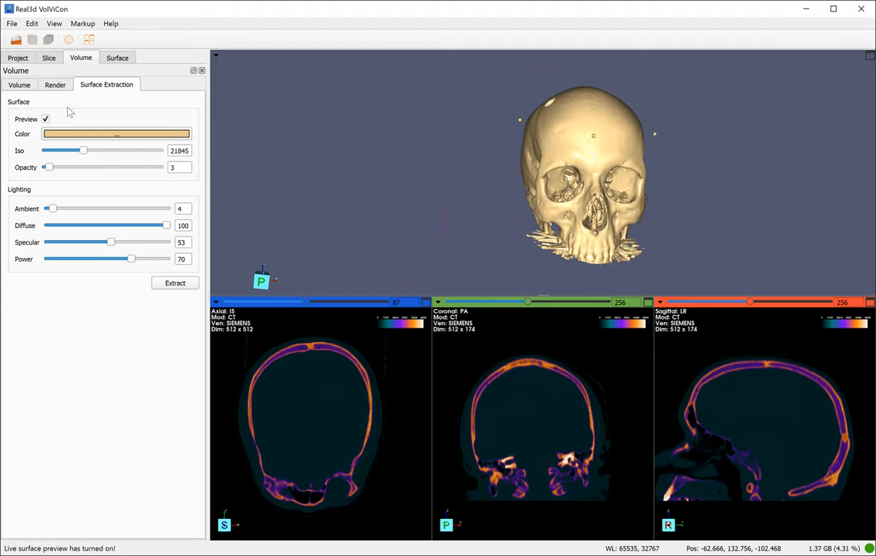
click(19, 85)
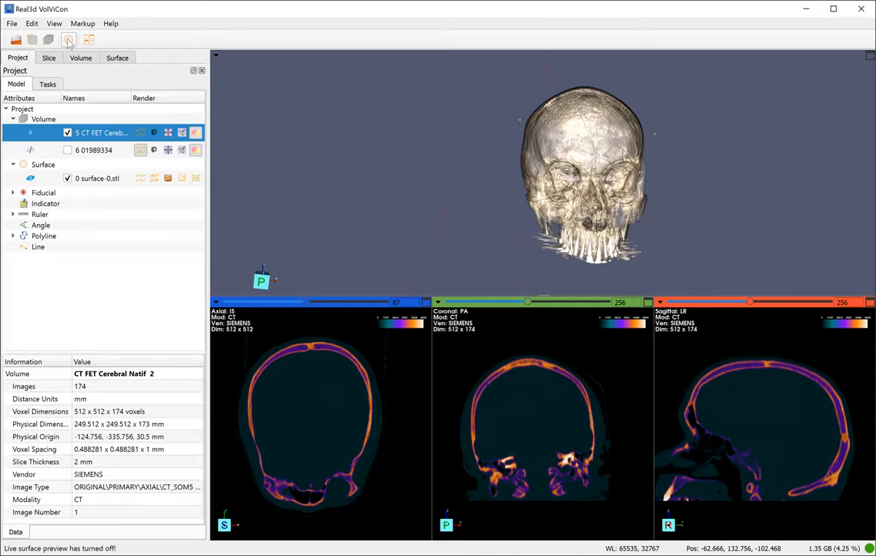
- Split volume and surface into separate 3D views, then rotate and zoom the skull volume
click(54, 23)
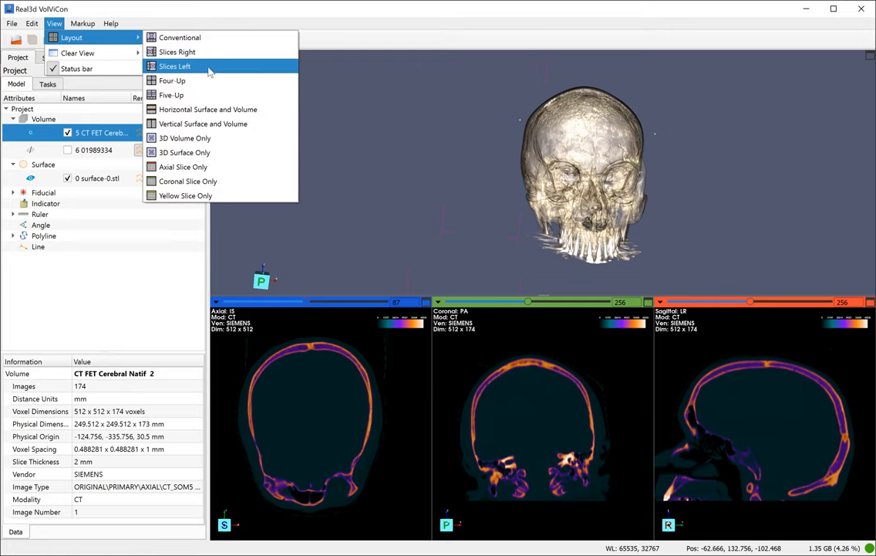
click(174, 66)
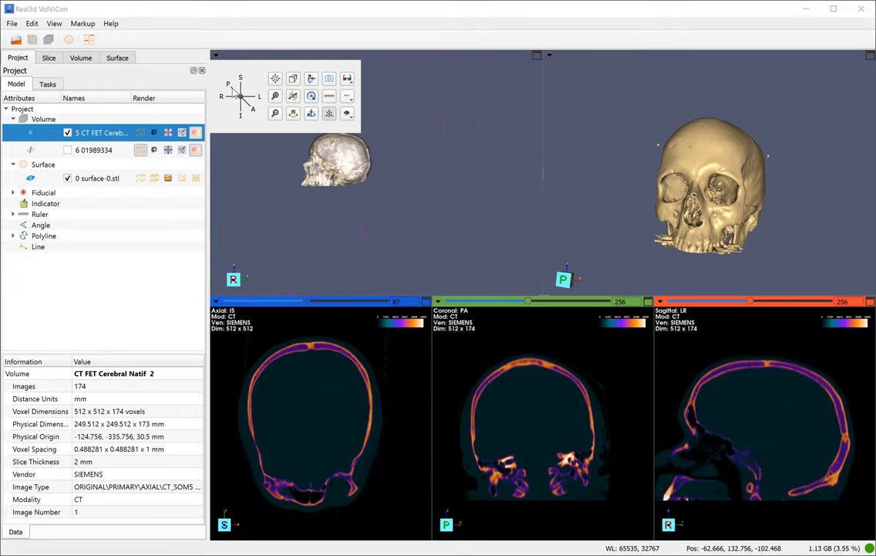
drag(336, 162, 417, 162)
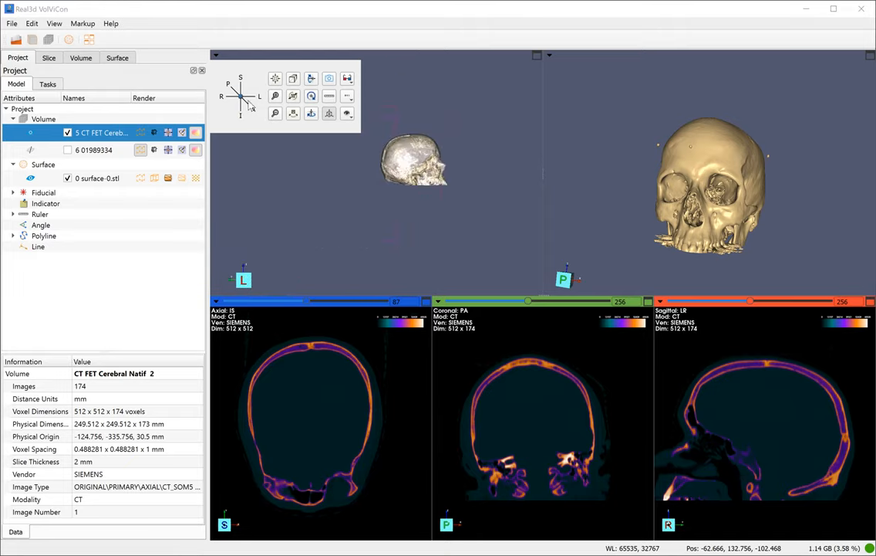
drag(415, 160, 335, 159)
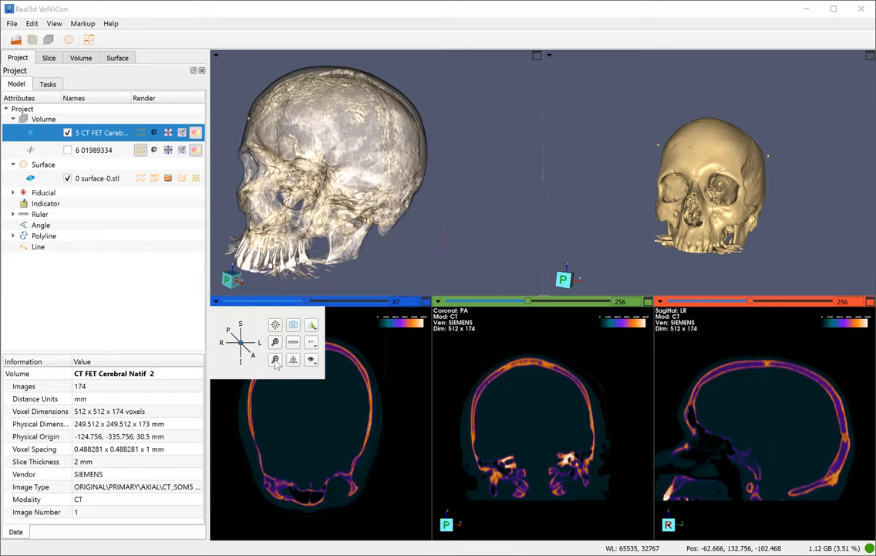
- Adjust the CT Linear Contrast sliders, then return to the project's list of loaded data
click(275, 360)
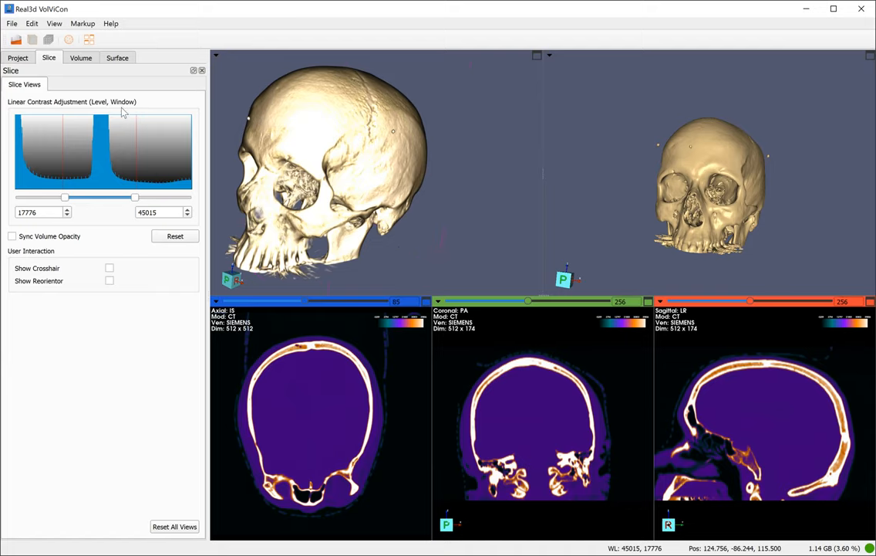
click(17, 58)
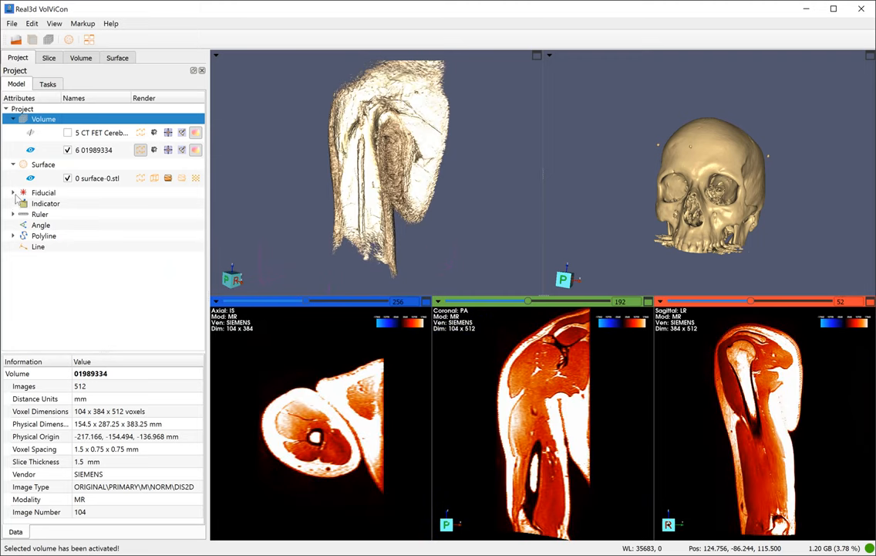
- Add a ruler, a shoulder-outlining polyline and a fiducial on the arm, then open polyline settings
click(13, 214)
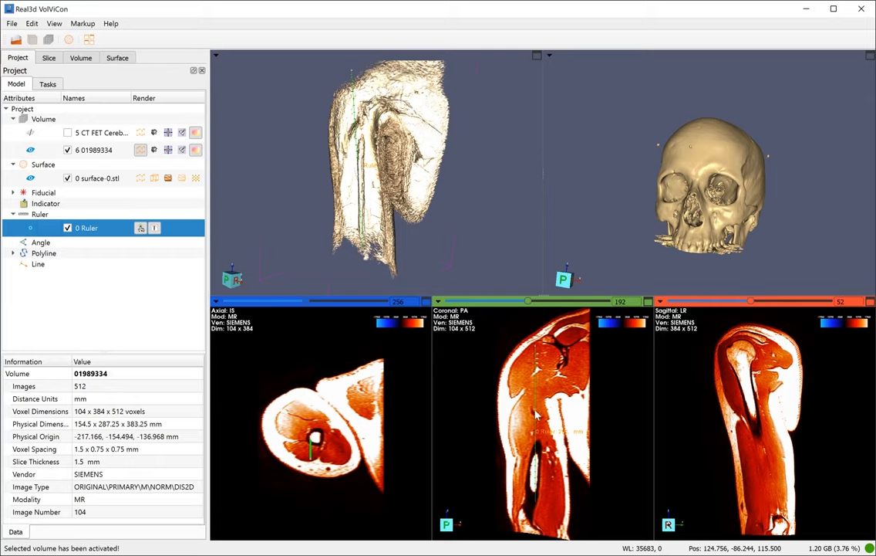
click(13, 253)
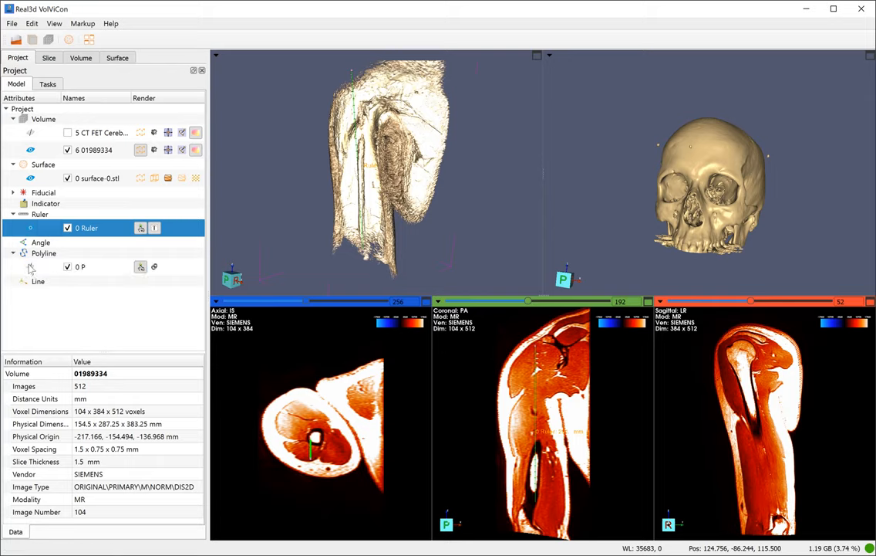
click(80, 266)
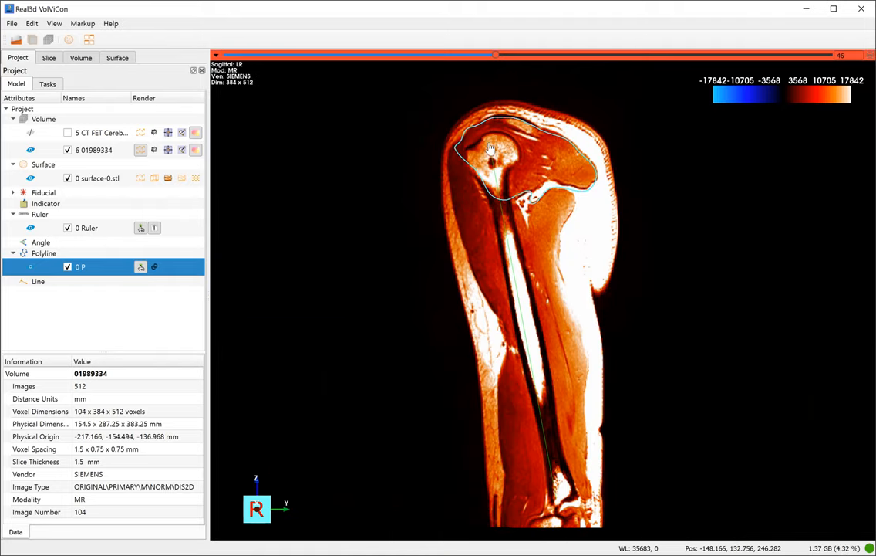
click(13, 192)
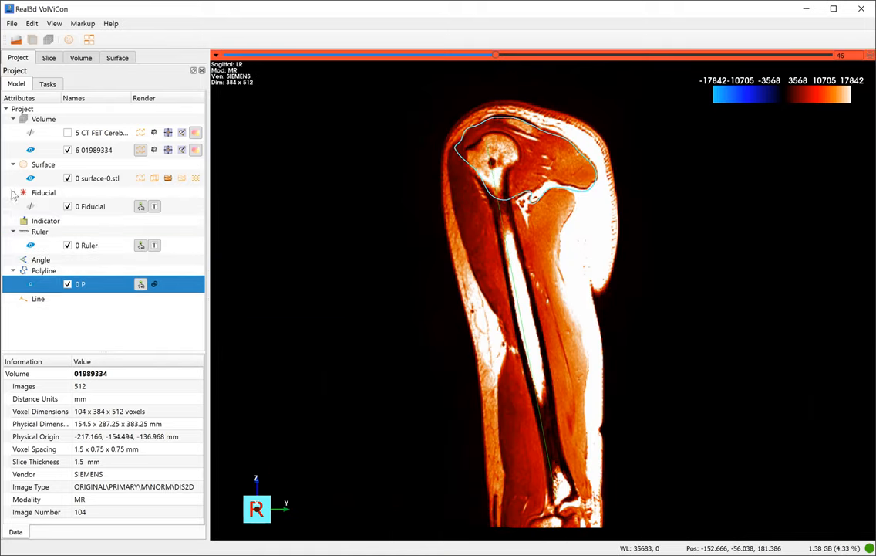
click(90, 206)
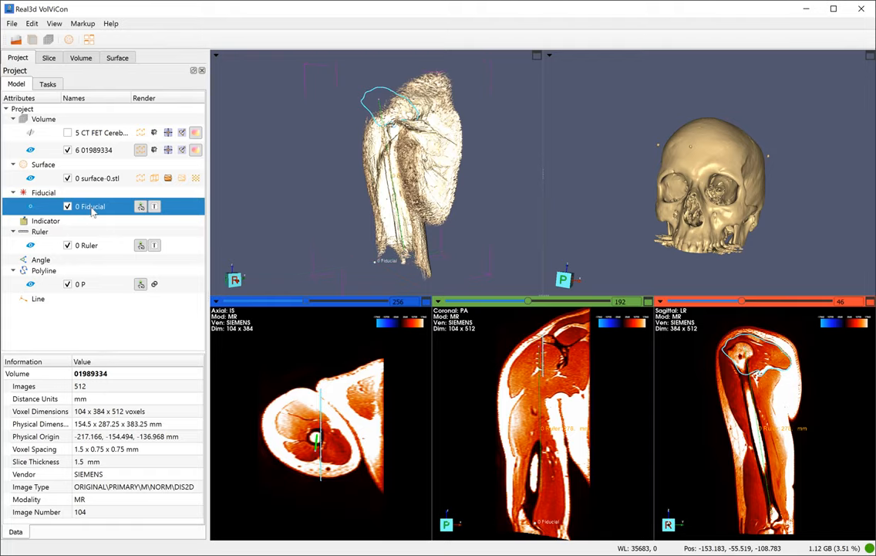
mouse_move(94, 290)
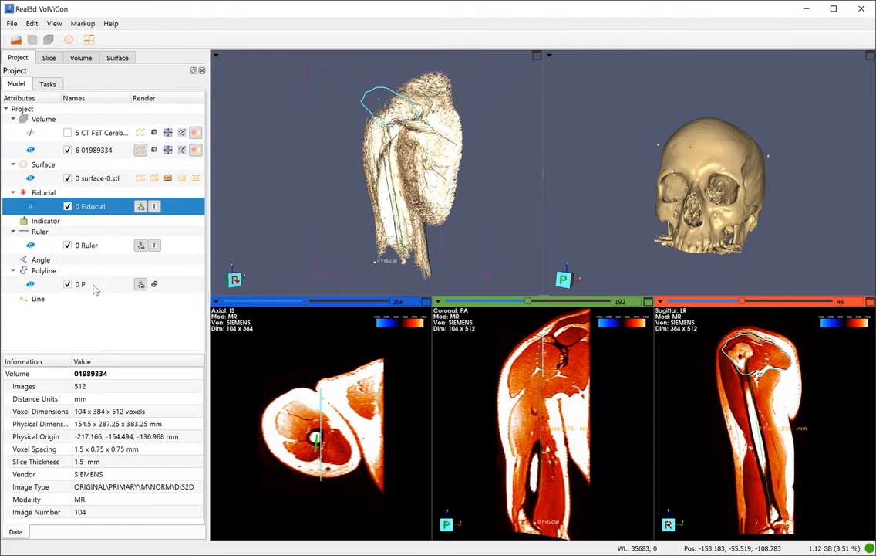
click(81, 284)
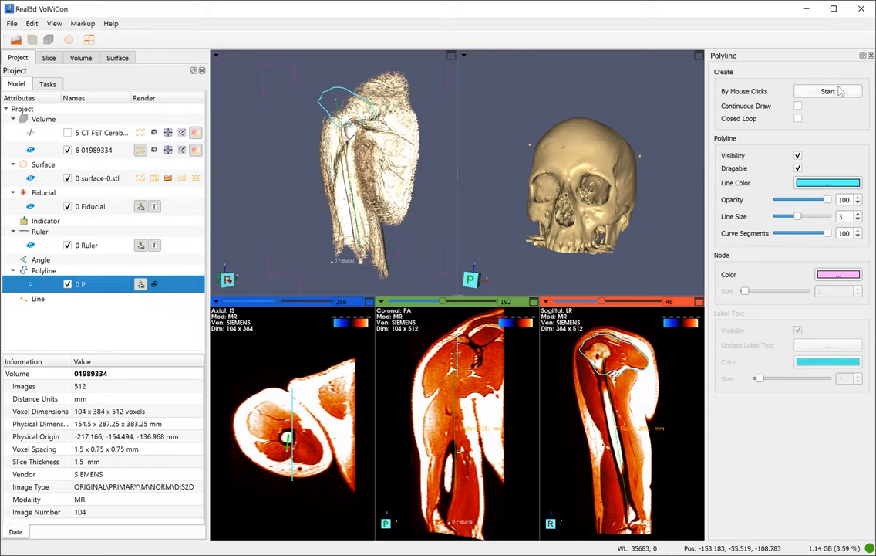
- Close the Polyline panel and show the Surface rendering settings
click(872, 54)
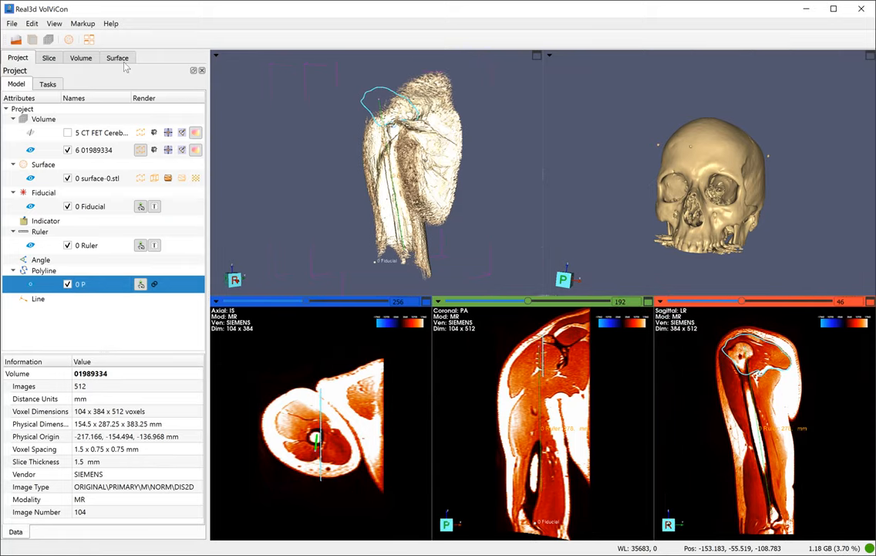
click(117, 57)
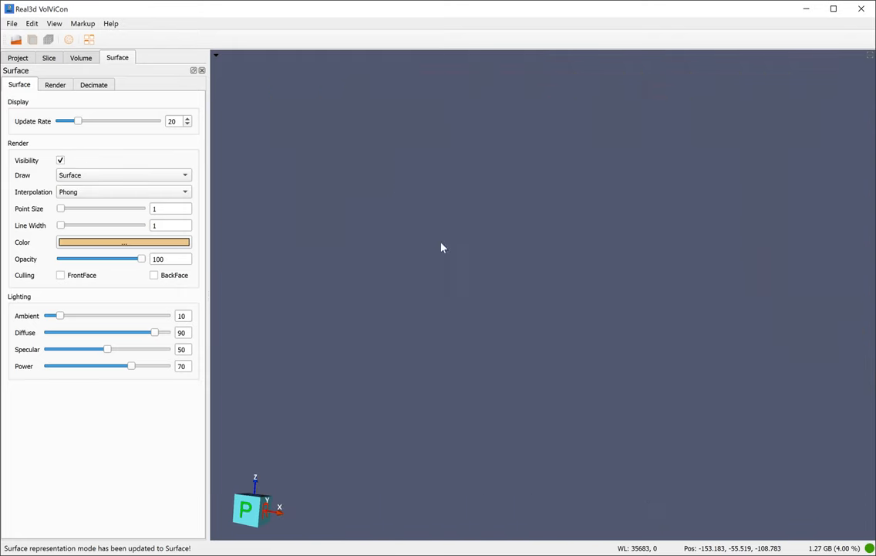
- Decimate the skull surface by 75% at a 45° feature angle, then switch to Four-Up layout
click(94, 84)
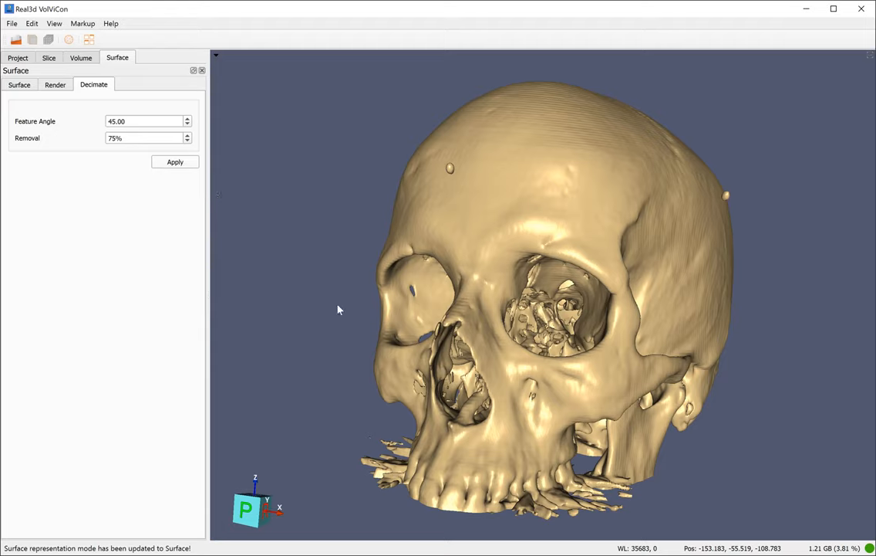
mouse_move(355, 309)
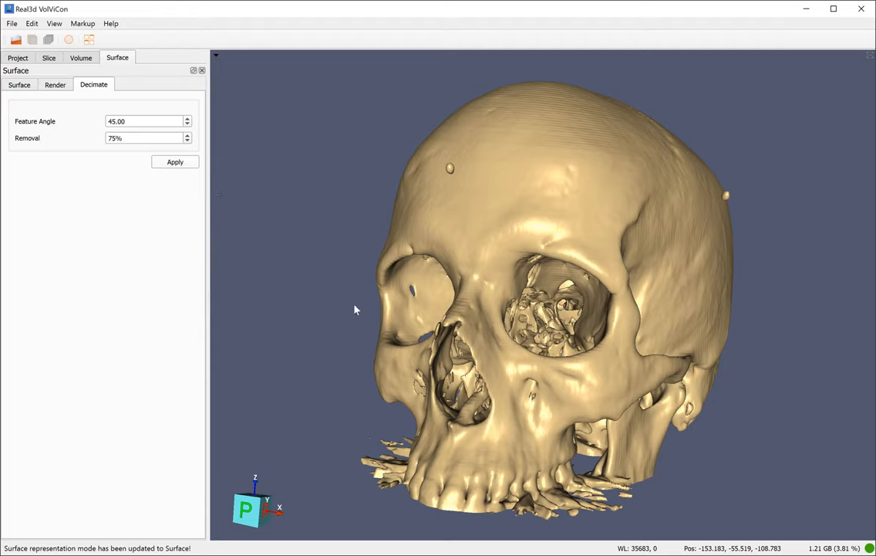
mouse_move(313, 210)
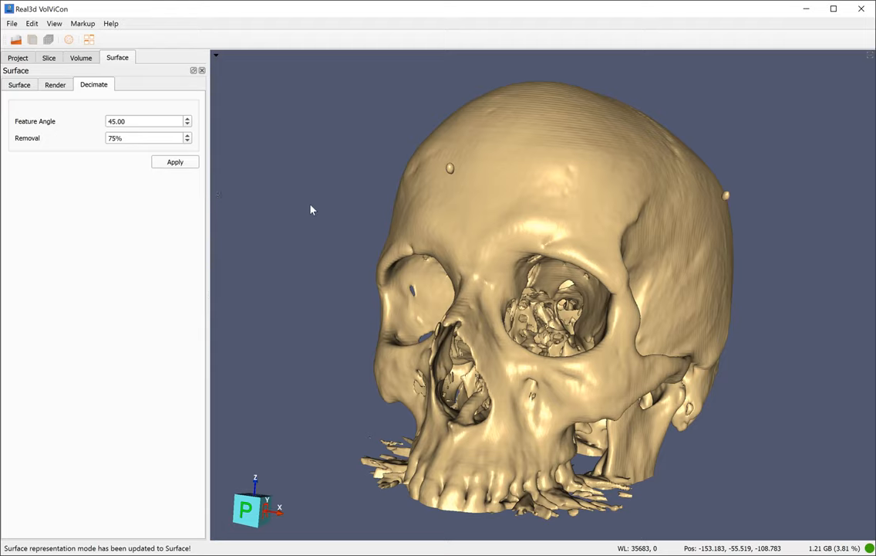
click(175, 161)
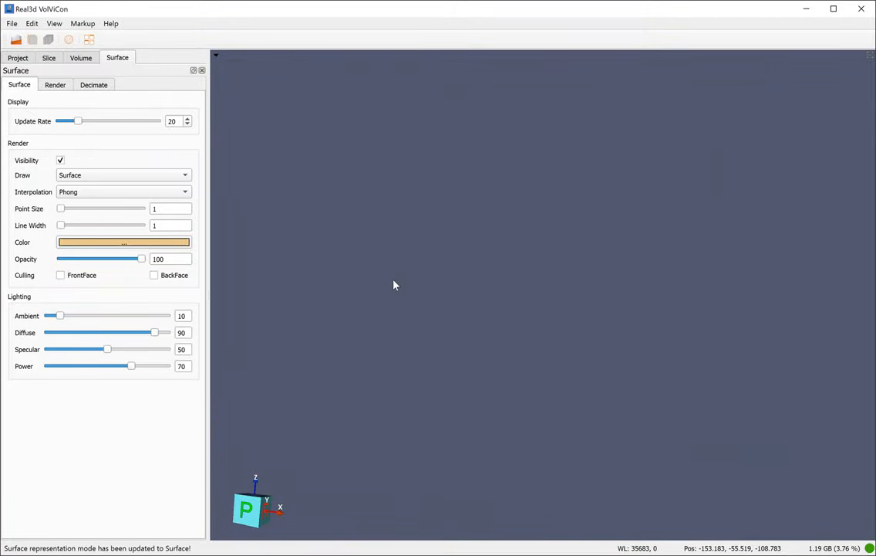
click(17, 57)
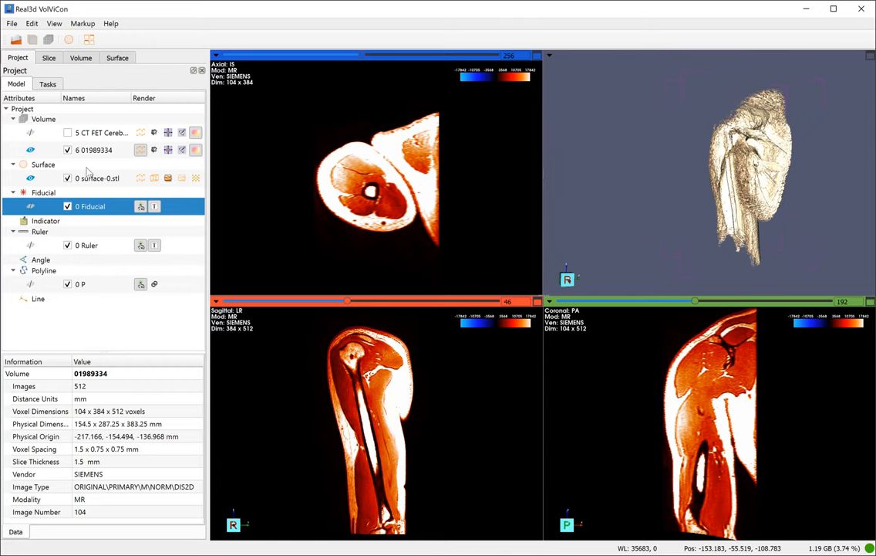
- Activate the CT FET Cerebral skull volume and show its Bone 1 transfer function and lighting settings
click(67, 131)
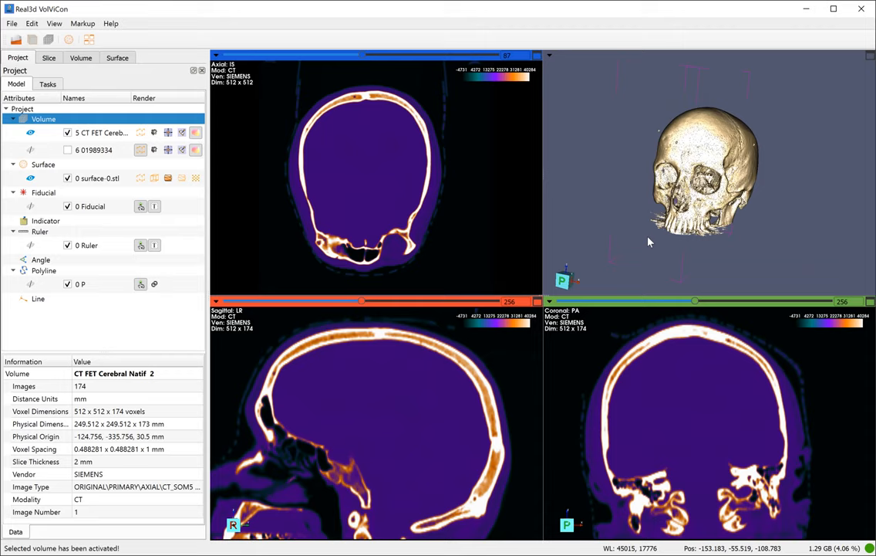
click(81, 57)
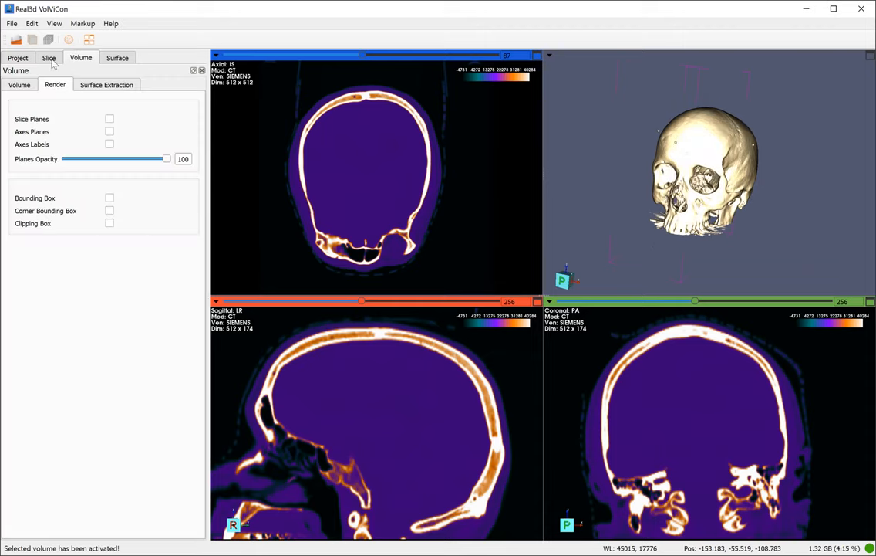
click(19, 84)
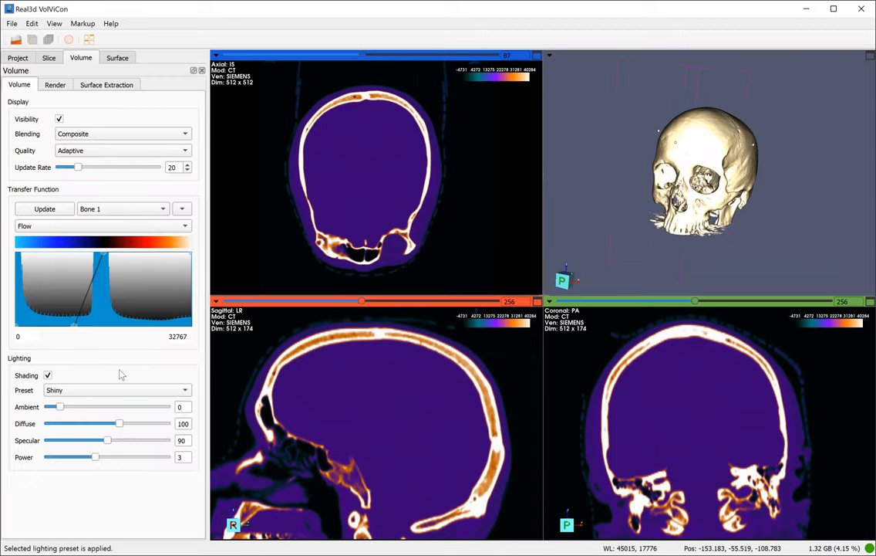